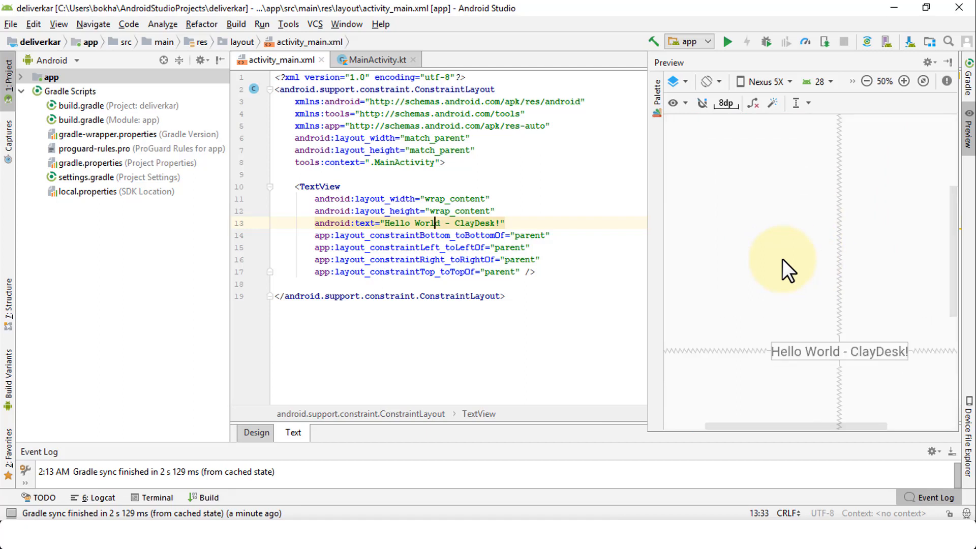
Zoom the layout preview out to 25% so the whole phone screen shows.
click(866, 82)
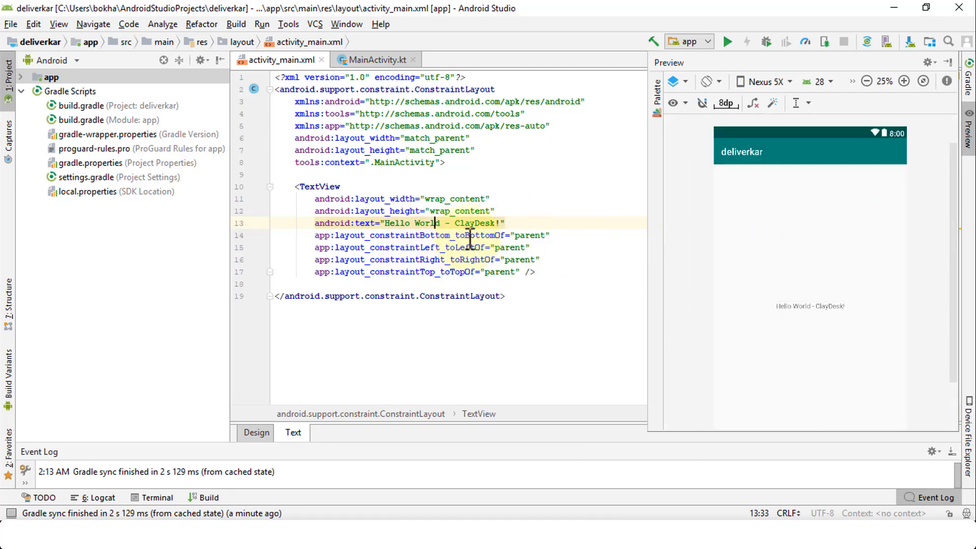
mouse_move(606, 225)
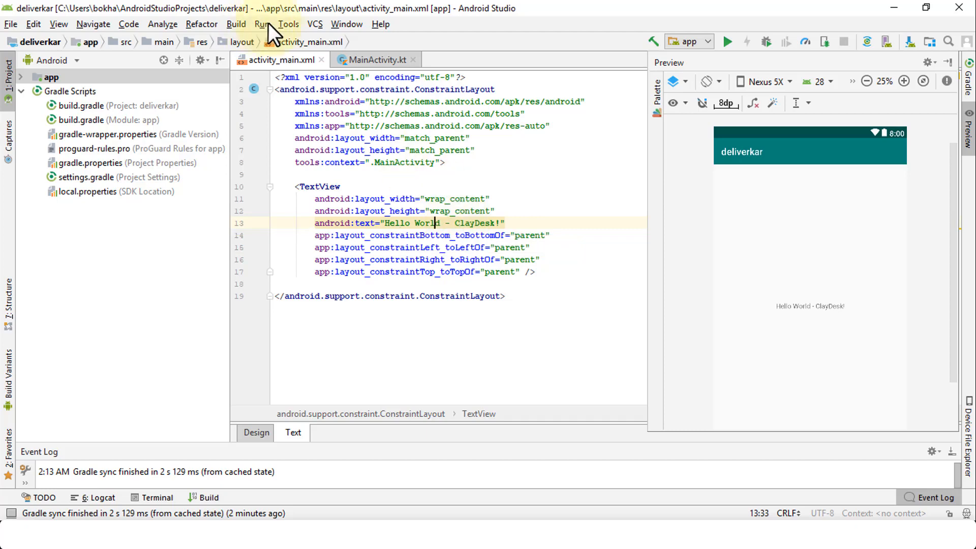
Run 'app' to bring up Select Deployment Target with no USB devices.
click(261, 24)
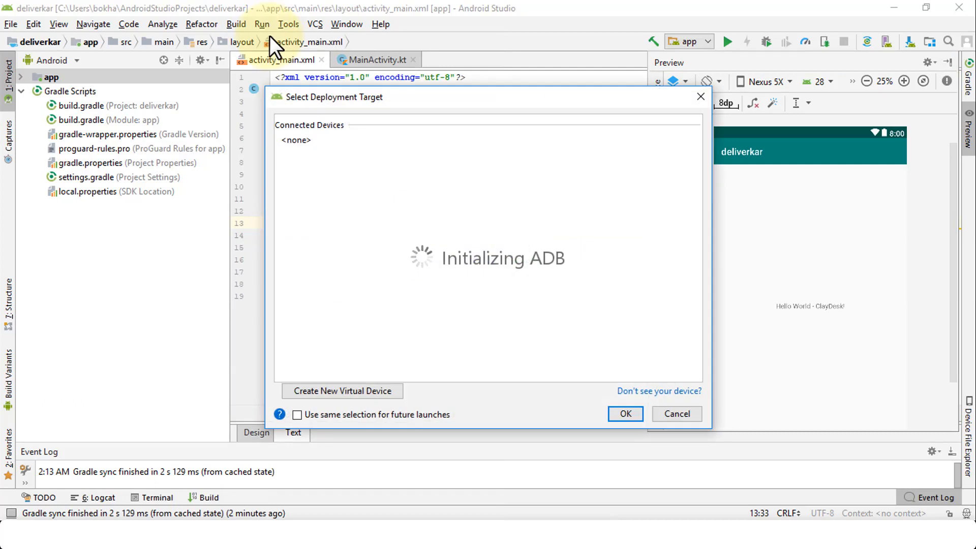
mouse_move(382, 218)
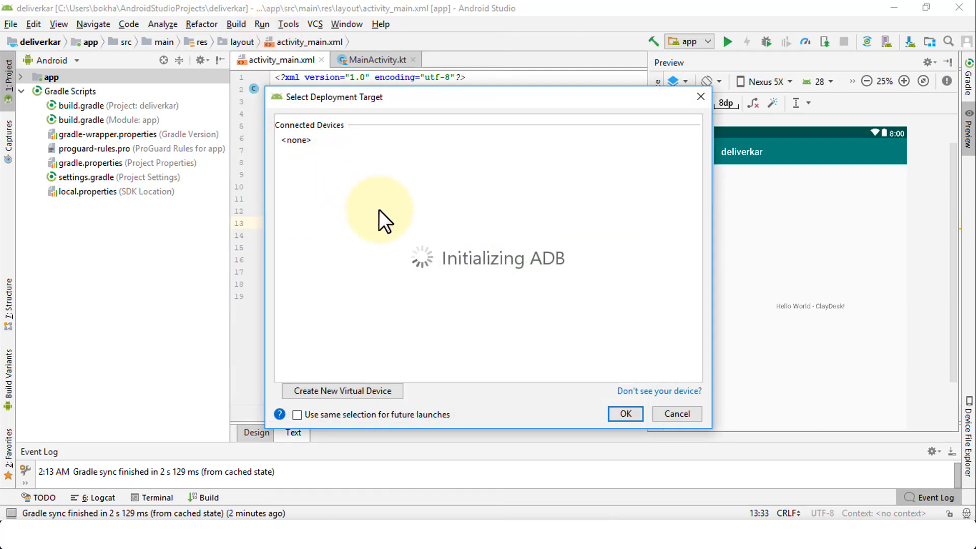
mouse_move(358, 165)
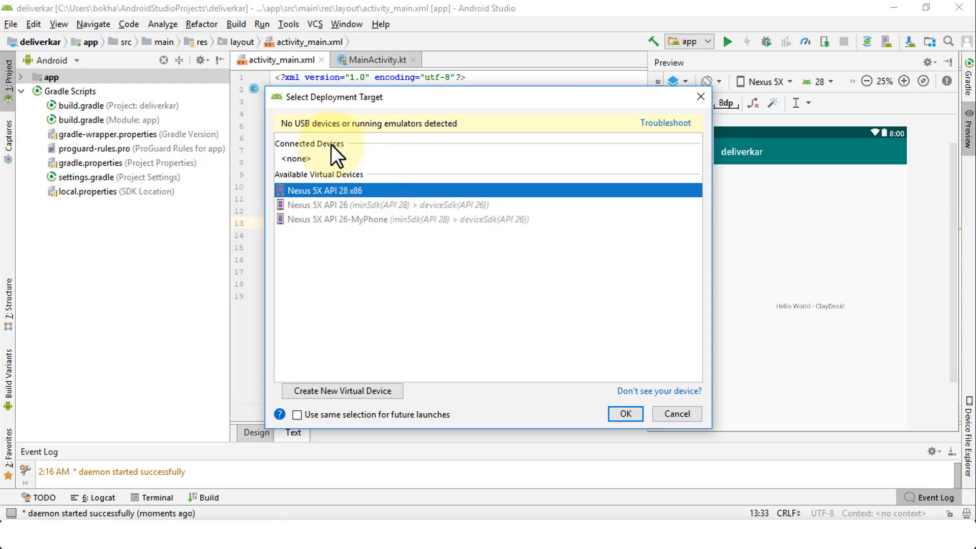
mouse_move(492, 162)
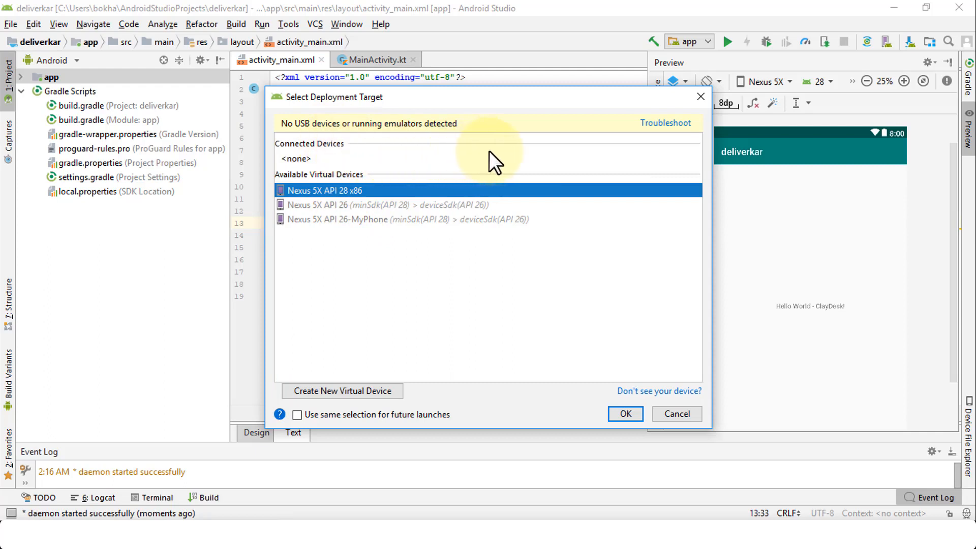
mouse_move(458, 140)
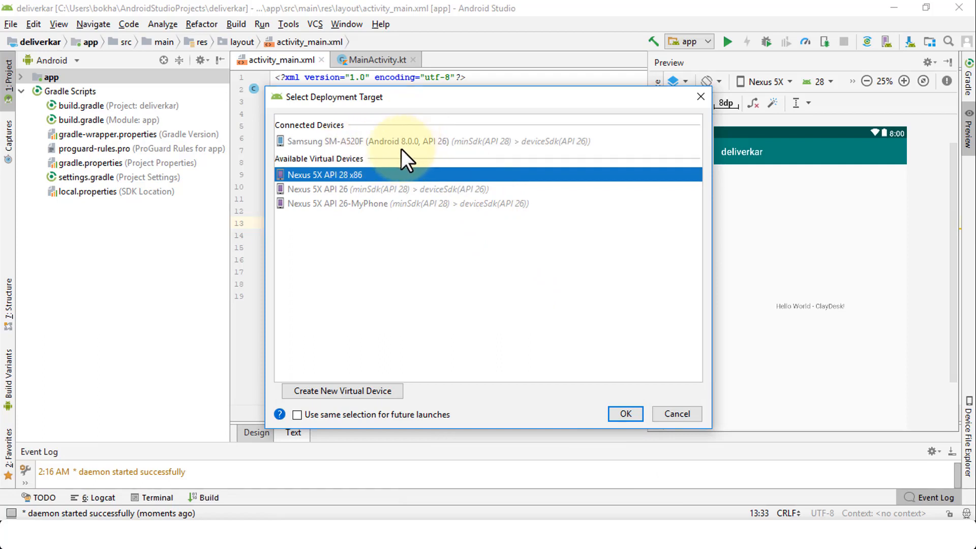
mouse_move(435, 155)
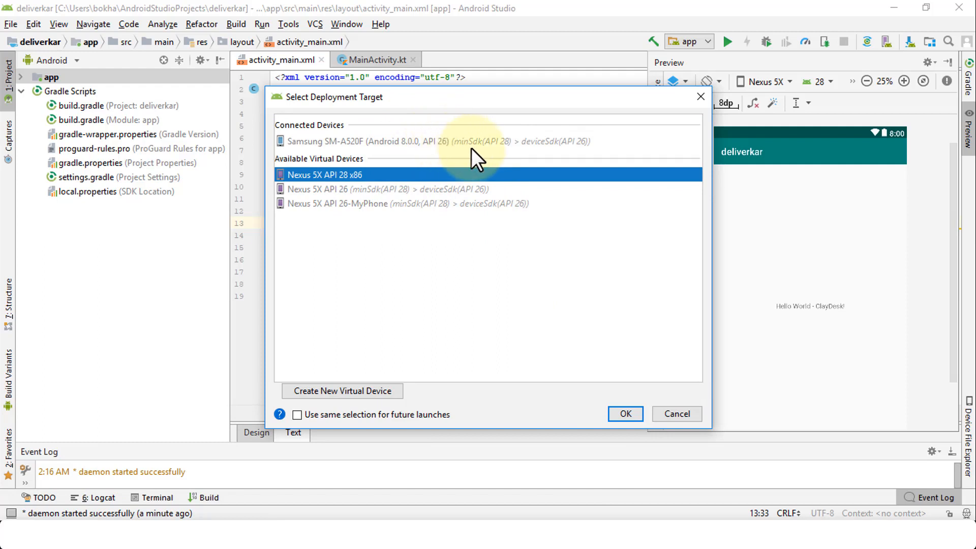
mouse_move(567, 160)
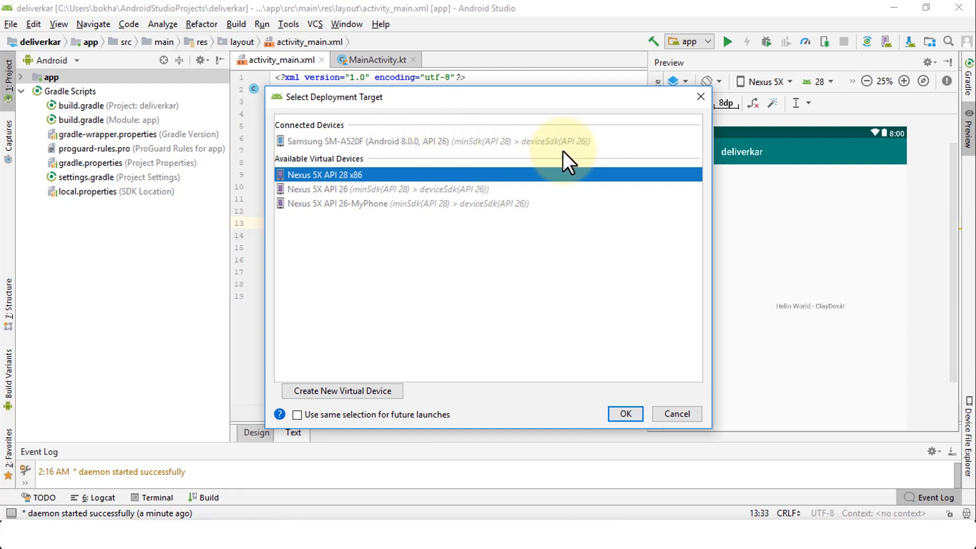
mouse_move(463, 162)
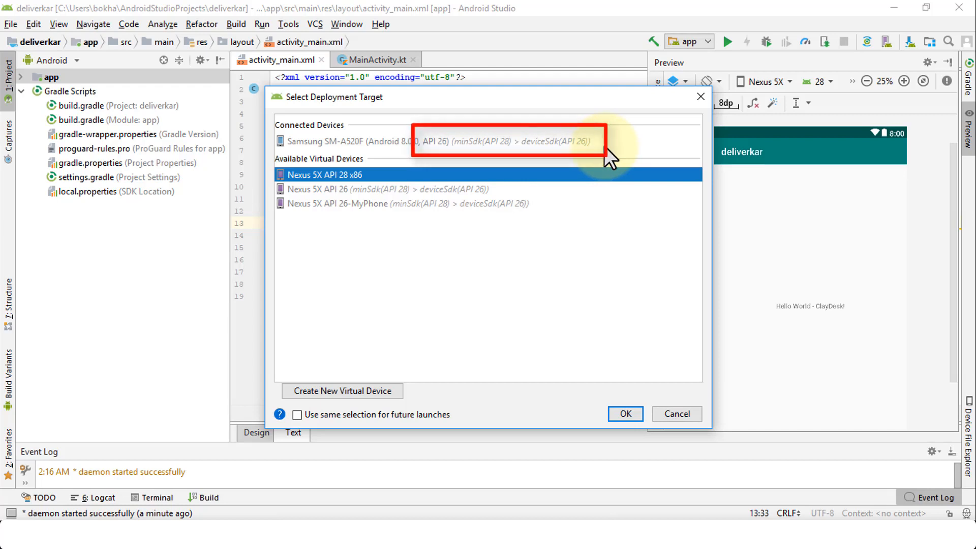
mouse_move(469, 158)
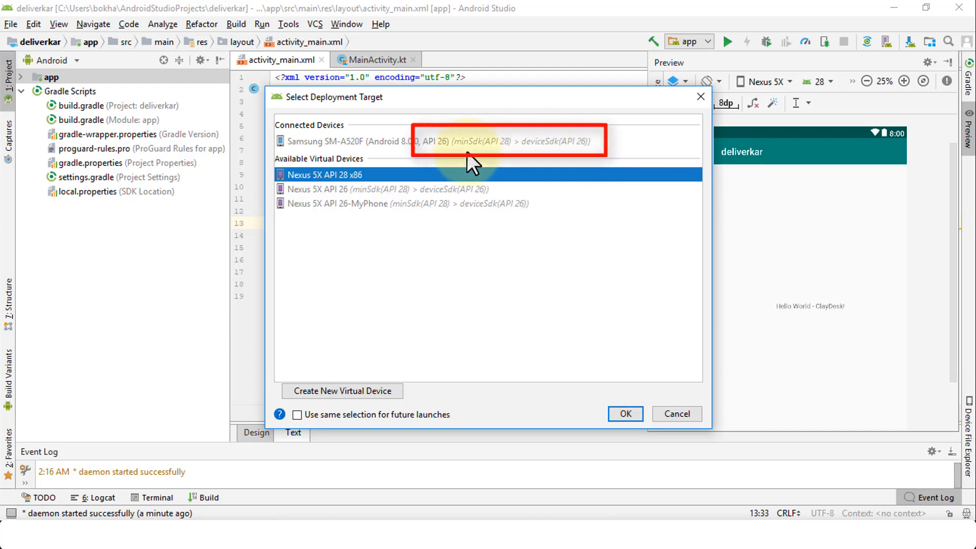
mouse_move(483, 160)
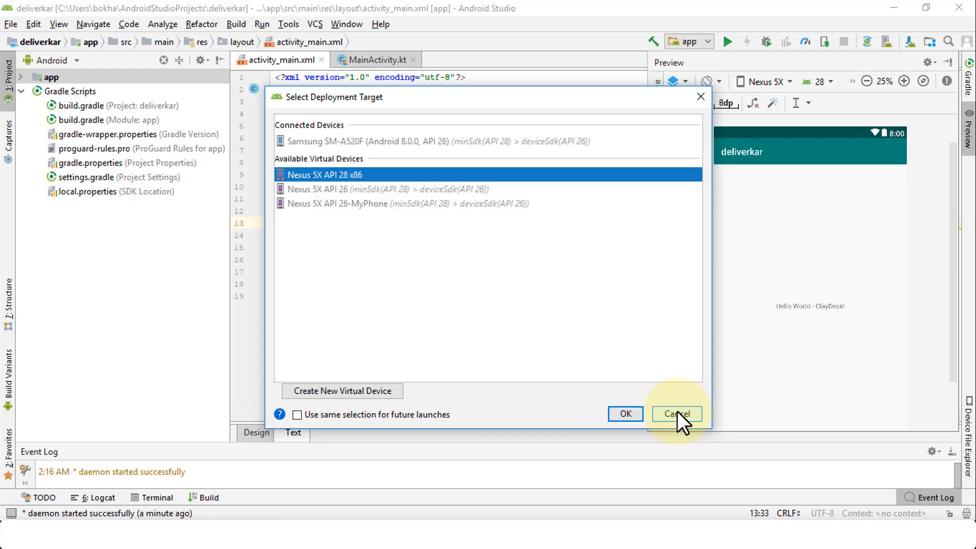
mouse_move(681, 407)
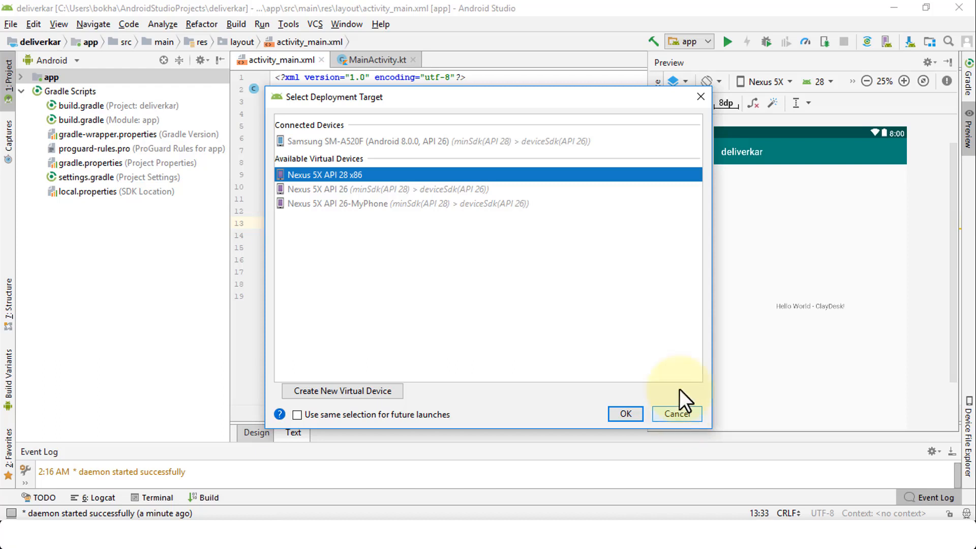
mouse_move(554, 170)
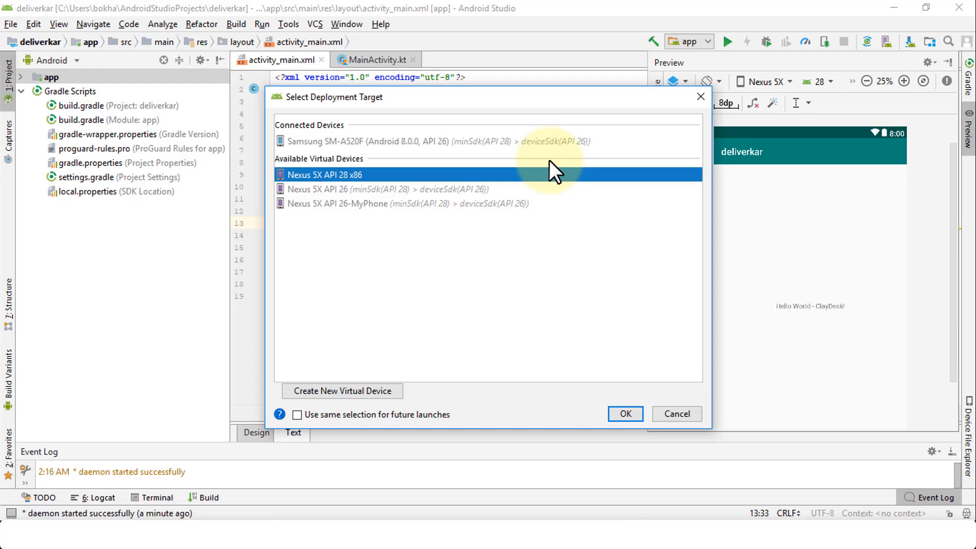
mouse_move(676, 414)
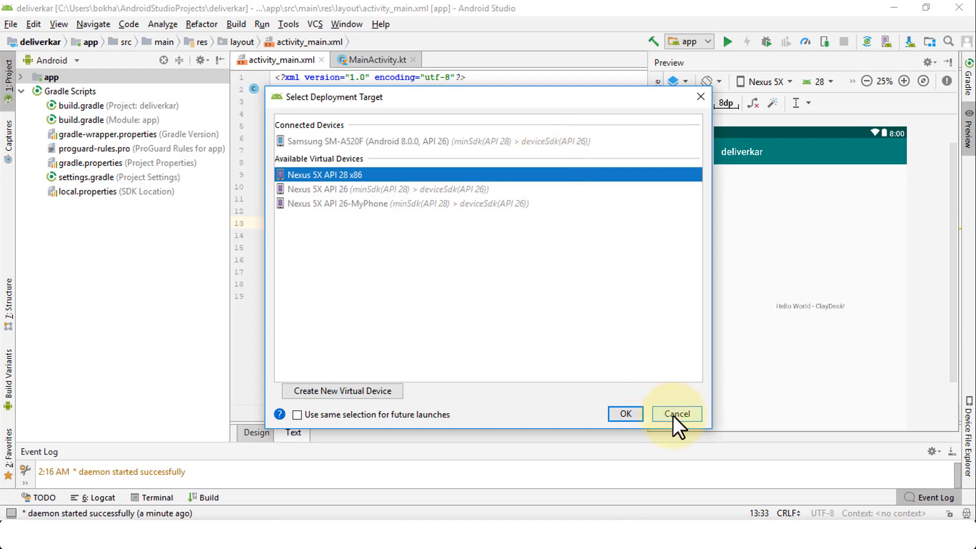
Cancel the deployment chooser showing the Samsung SM-A520F as incompatible.
click(676, 413)
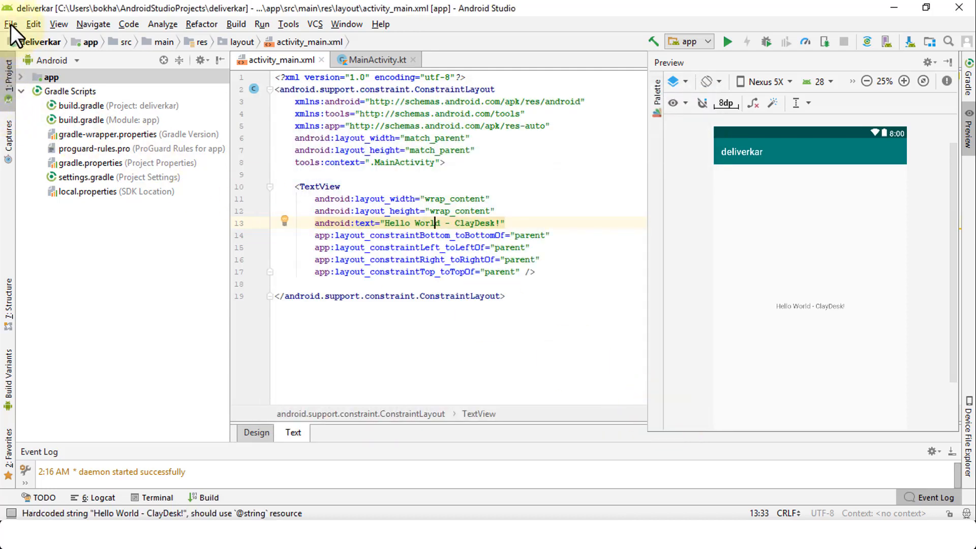
Open the File menu.
click(11, 24)
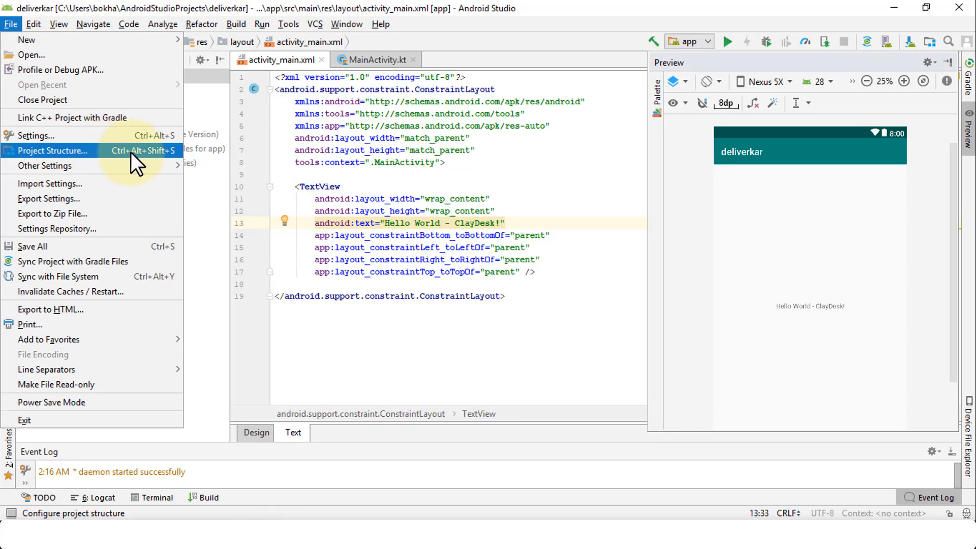
mouse_move(173, 168)
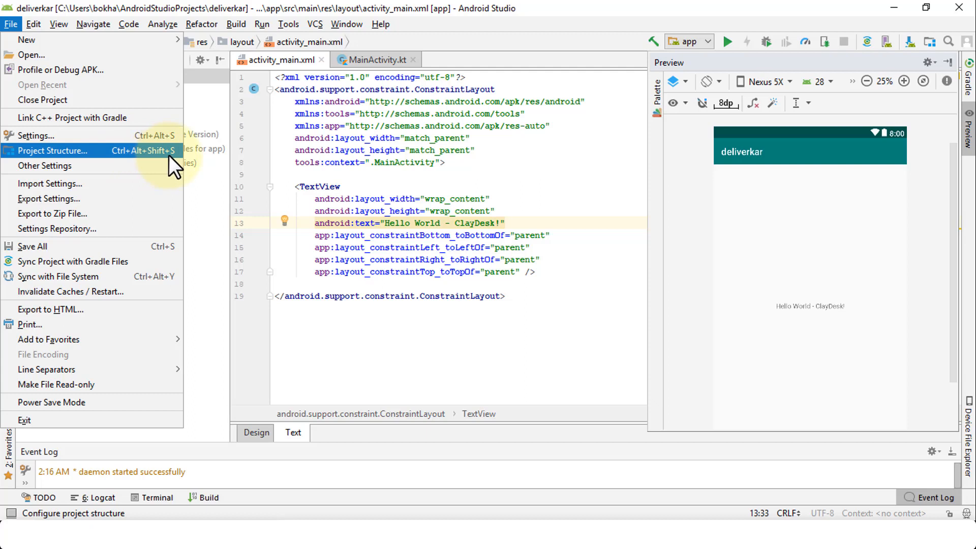
mouse_move(102, 160)
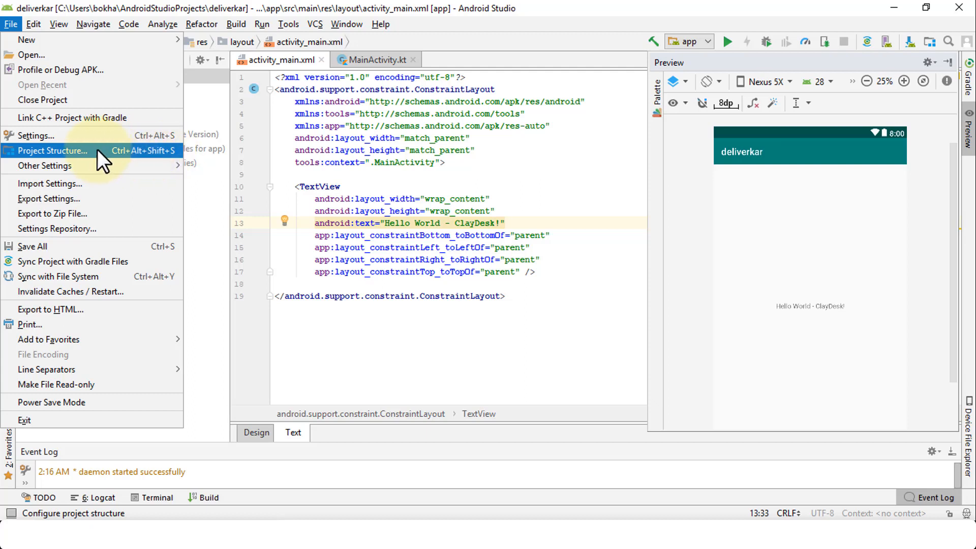
Open Project Structure, browse project and developer service pages, then select the app module.
click(52, 150)
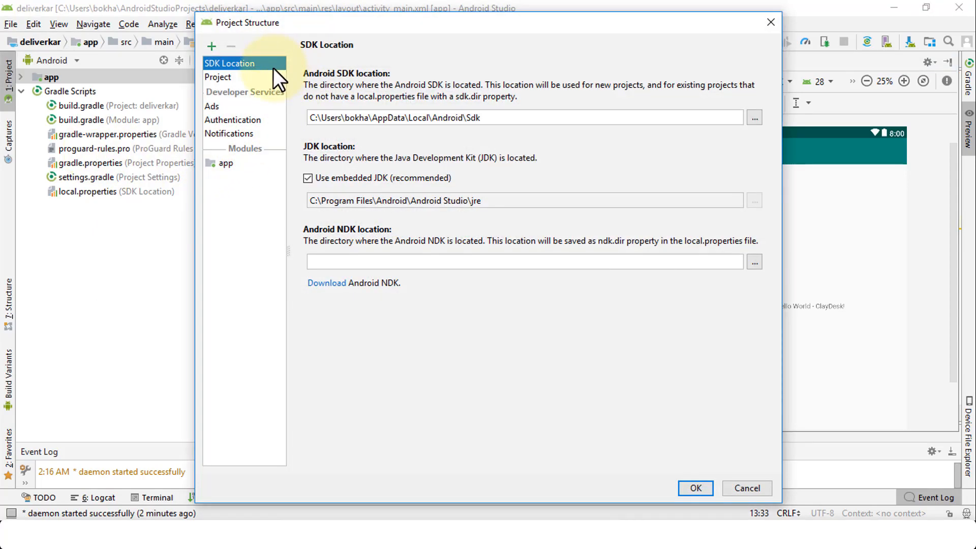
mouse_move(305, 83)
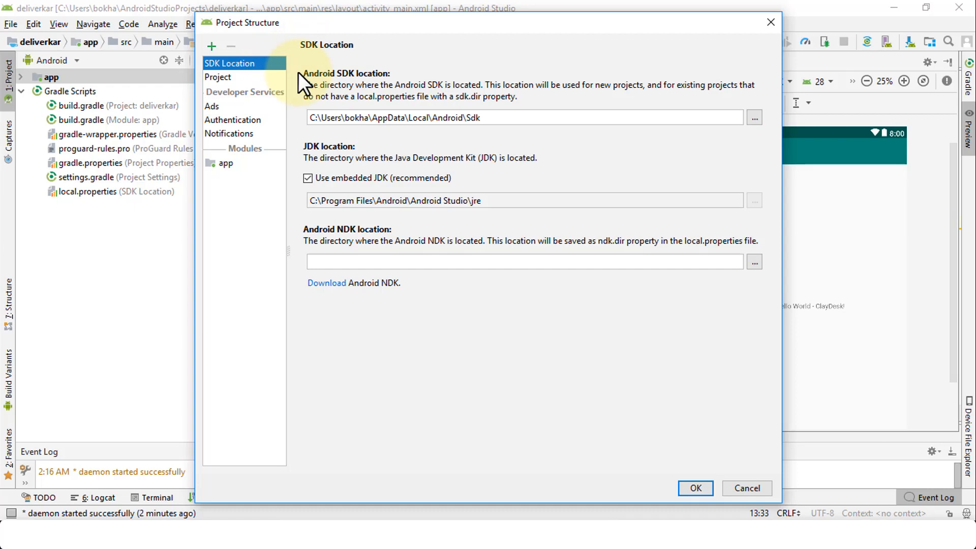
click(218, 77)
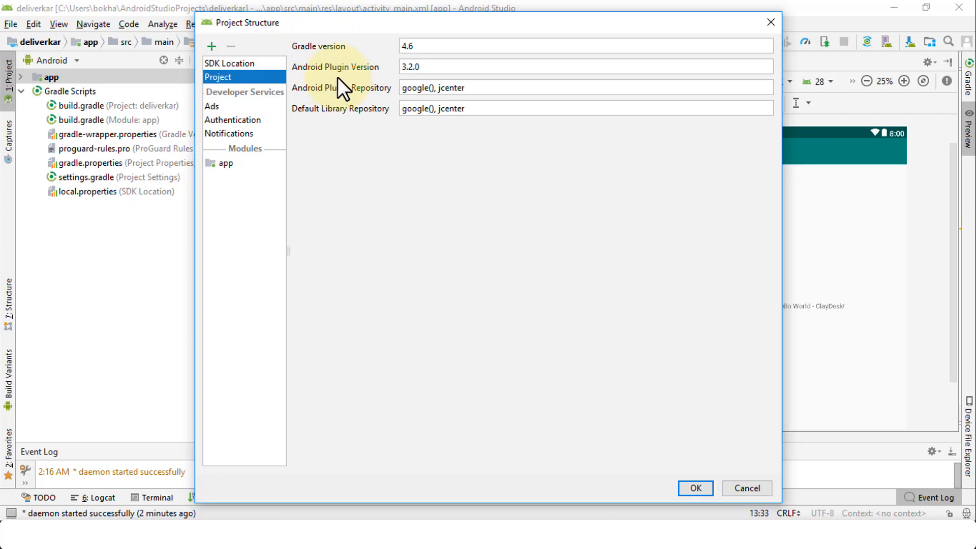
mouse_move(299, 112)
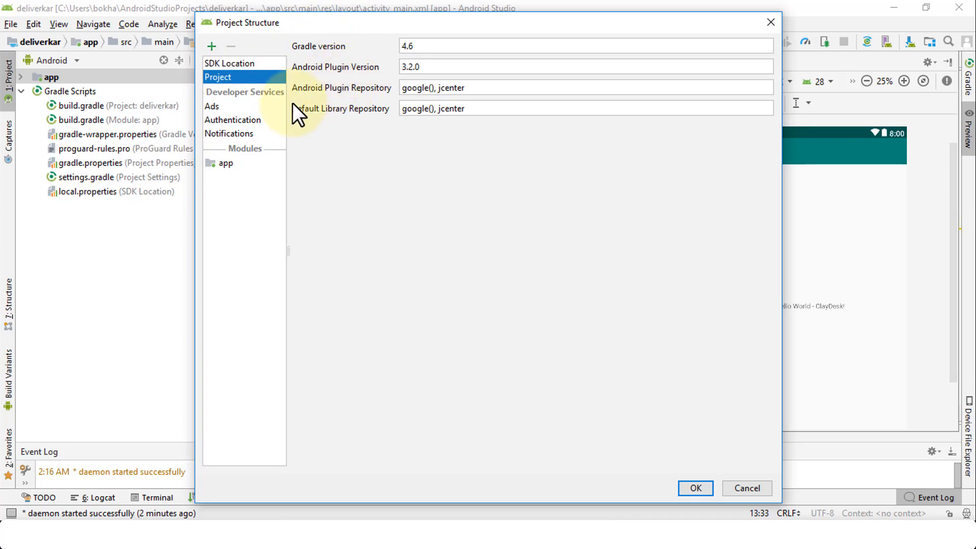
click(233, 119)
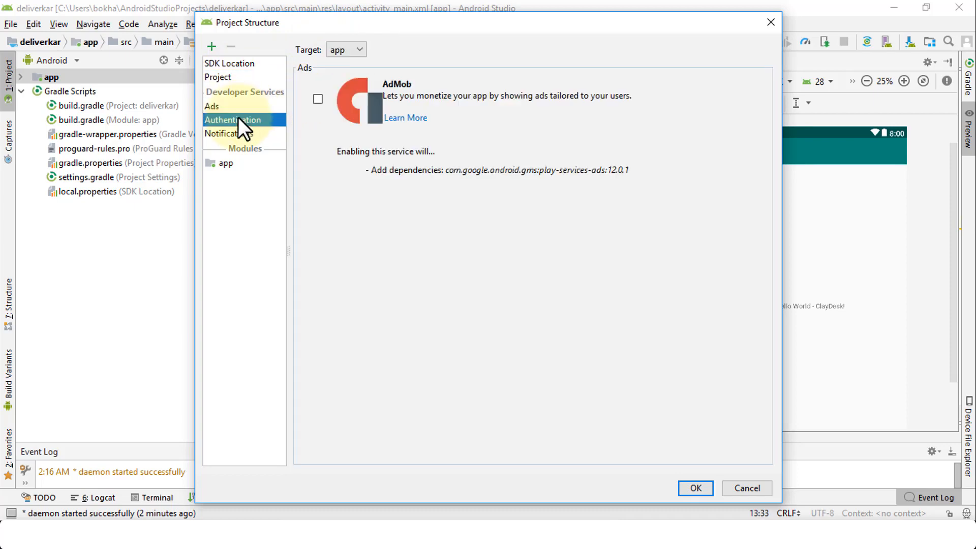
click(229, 133)
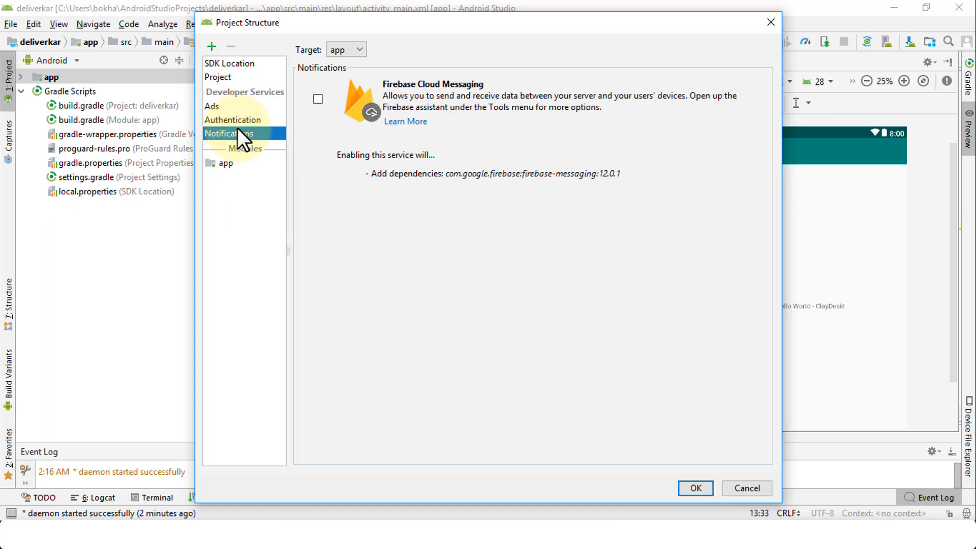
click(225, 163)
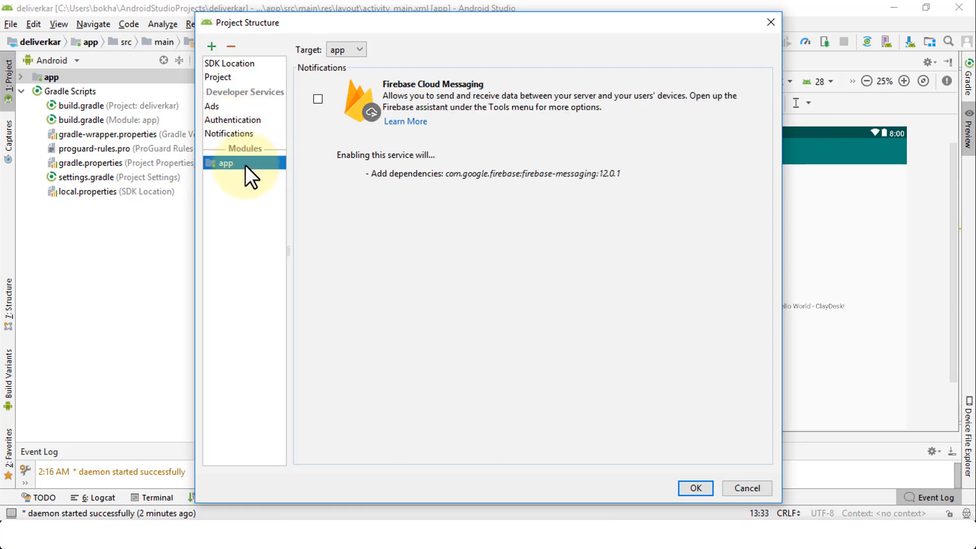
Change the app module's Compile Sdk Version from API 28 to API 26: Android 8.0 (Oreo).
click(225, 163)
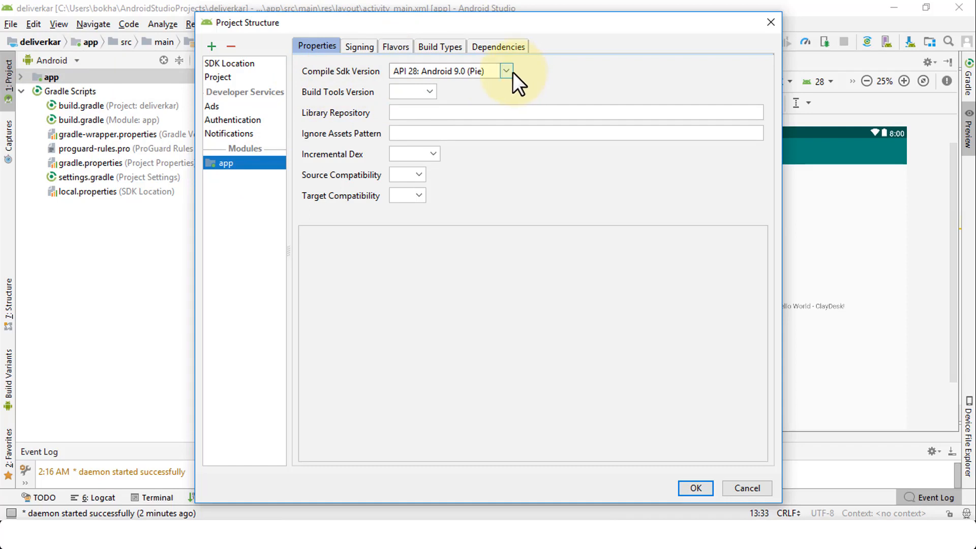
click(506, 71)
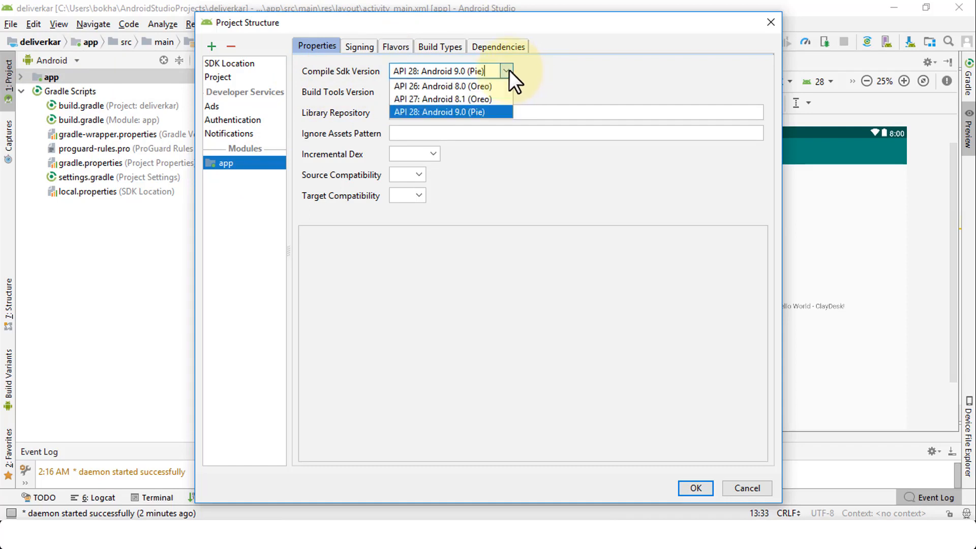
mouse_move(443, 86)
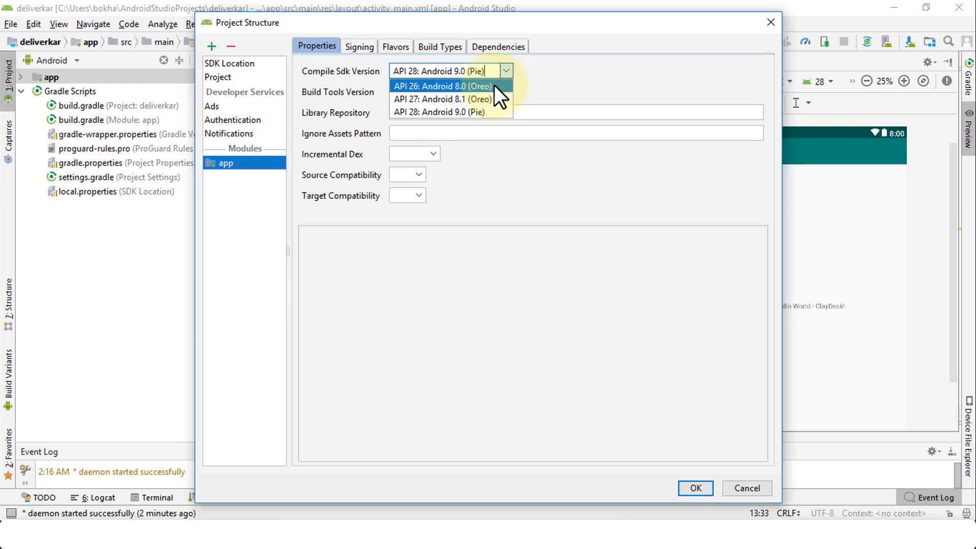
click(443, 86)
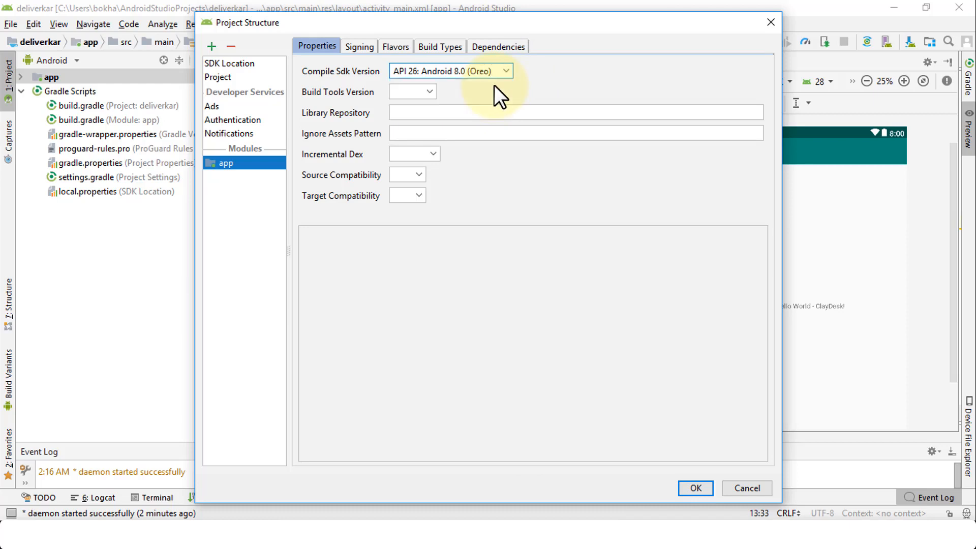
mouse_move(363, 59)
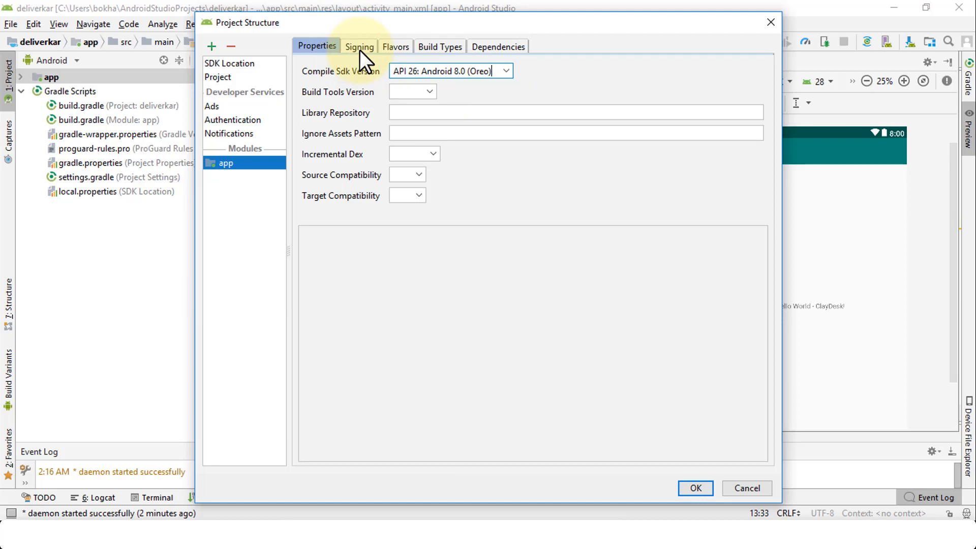
View the empty Signing tab, then the Flavors tab showing min and target SDK 28.
click(360, 47)
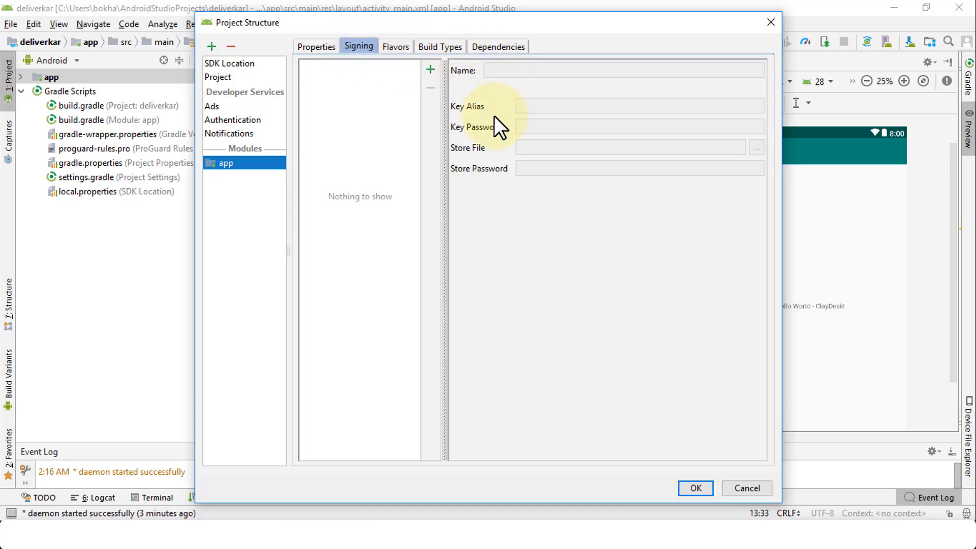
mouse_move(464, 112)
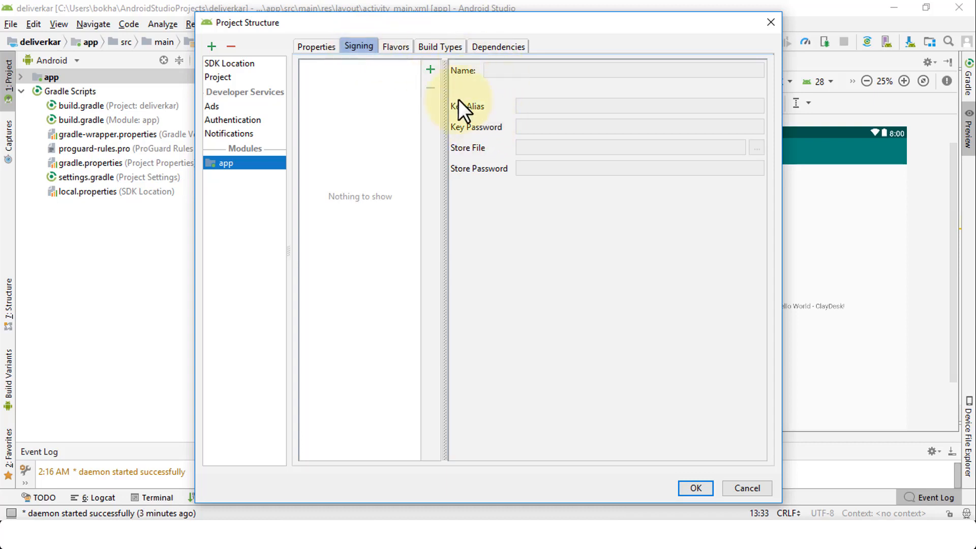
click(396, 47)
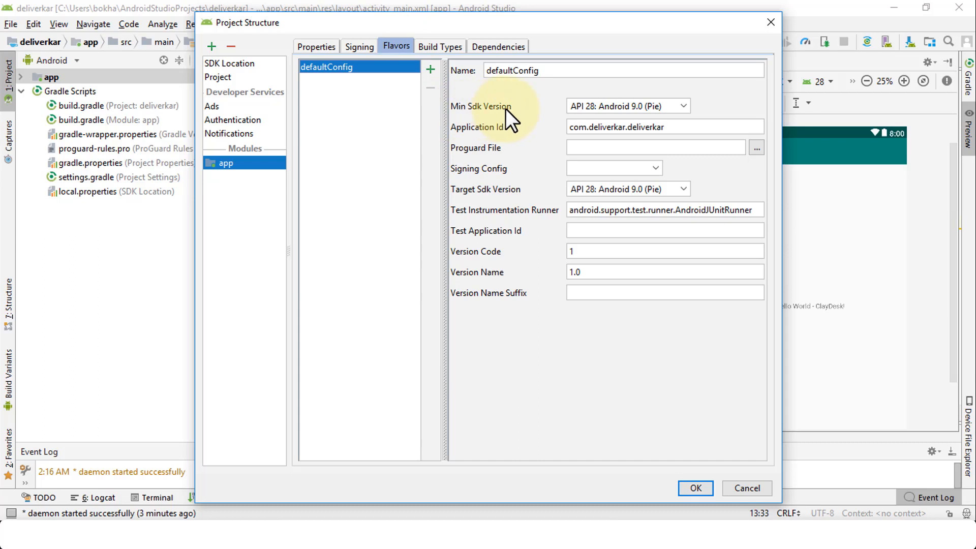
mouse_move(627, 105)
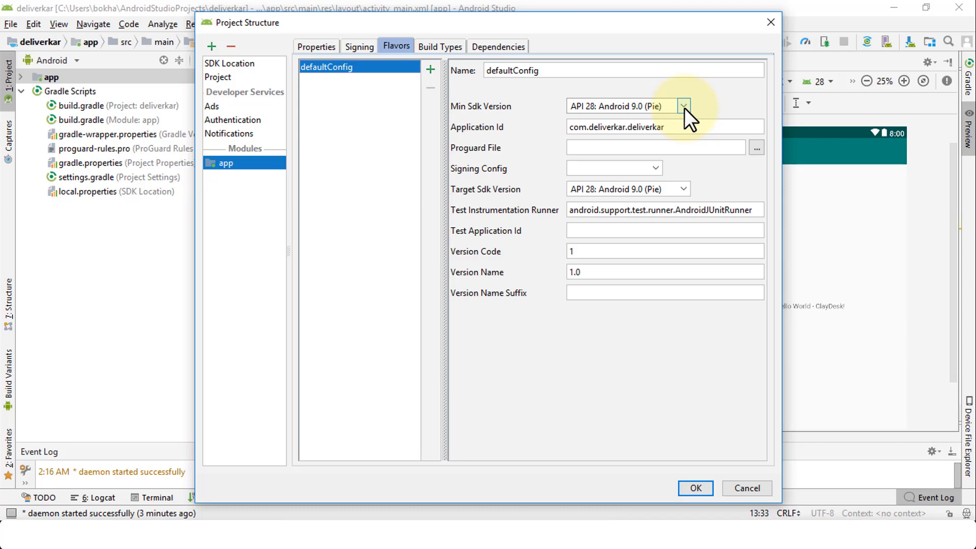
Set both Min Sdk Version and Target Sdk Version to API 26: Android 8.0 (Oreo).
click(684, 106)
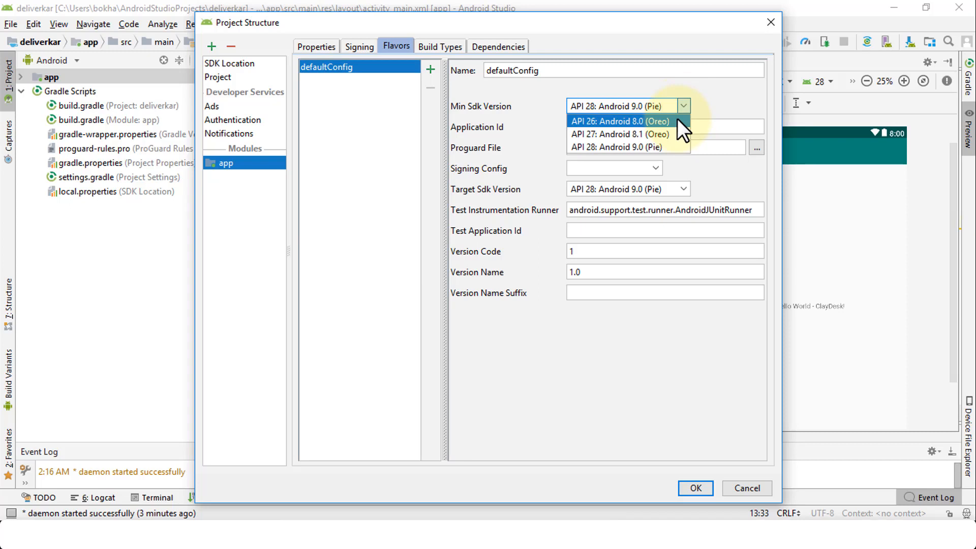
click(619, 121)
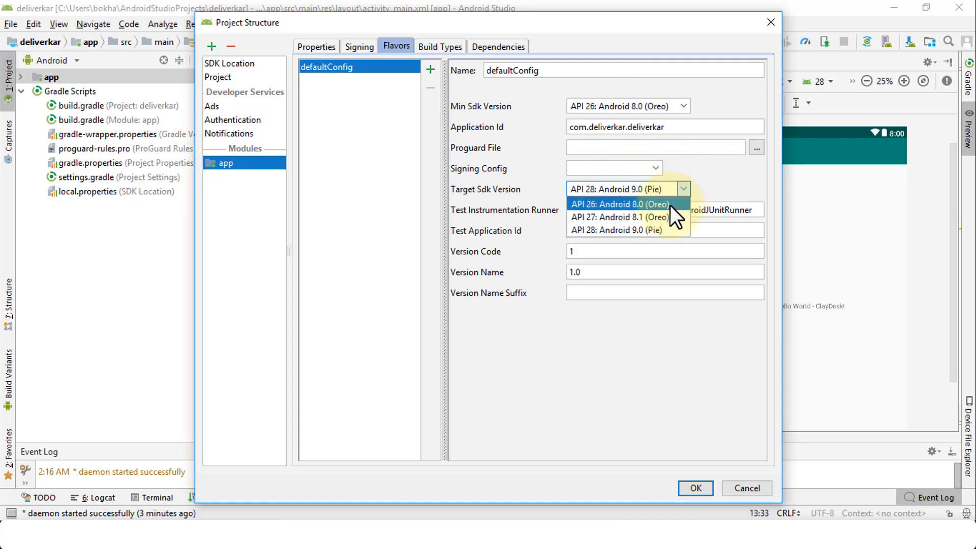
click(619, 204)
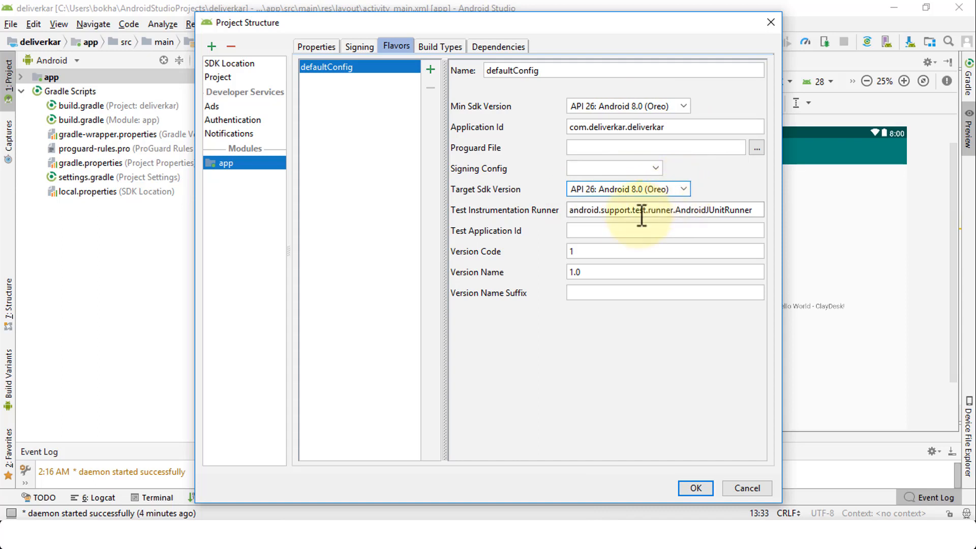
mouse_move(621, 271)
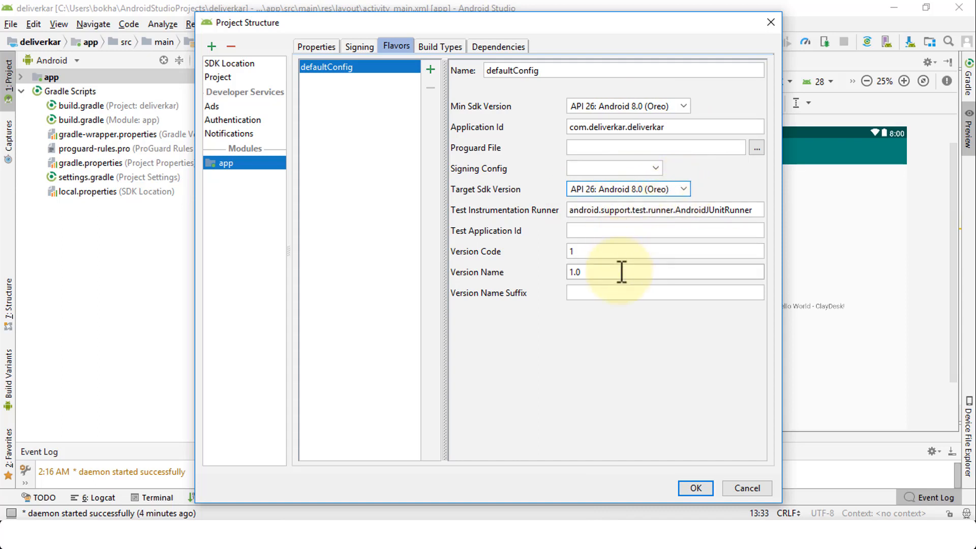
Check the Build Types and Dependencies tabs, then return to Properties with compile SDK 26.
click(441, 47)
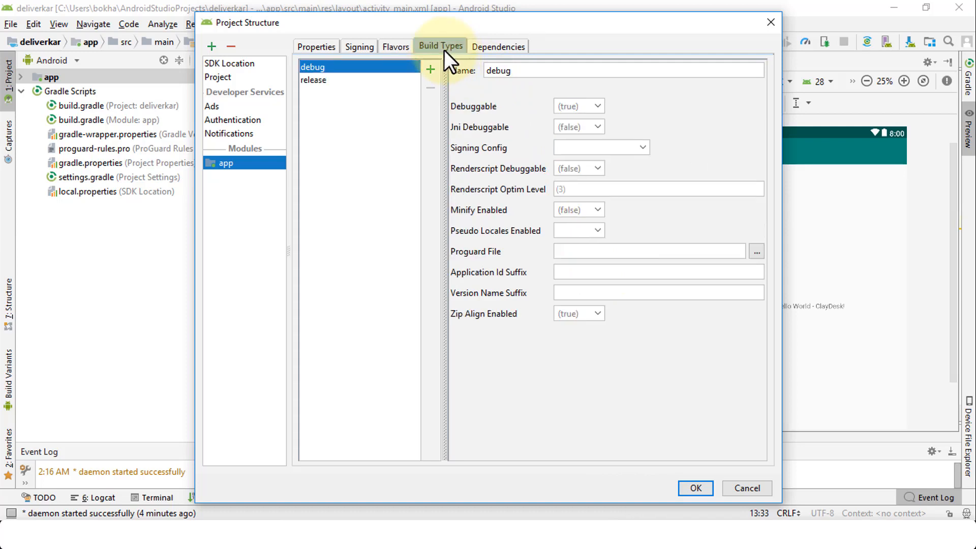
click(498, 47)
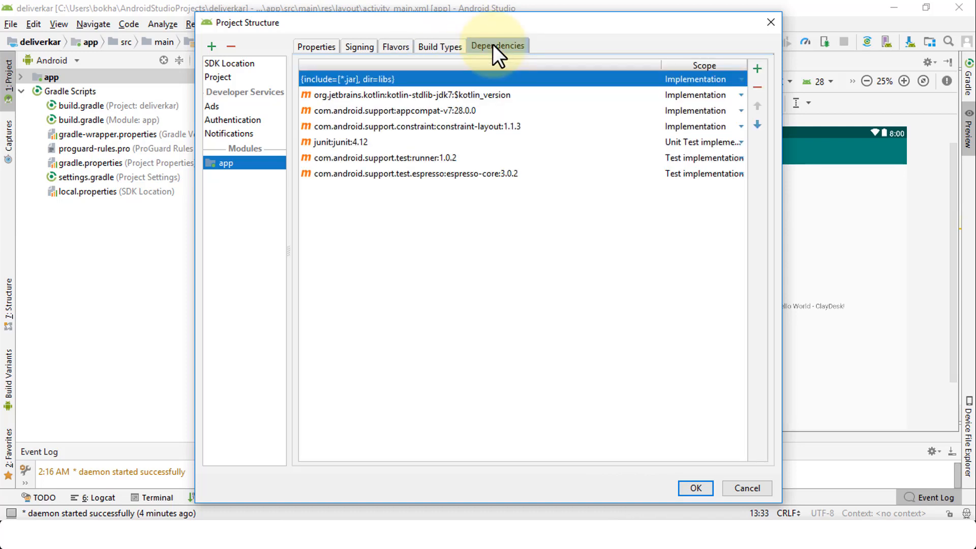
mouse_move(316, 46)
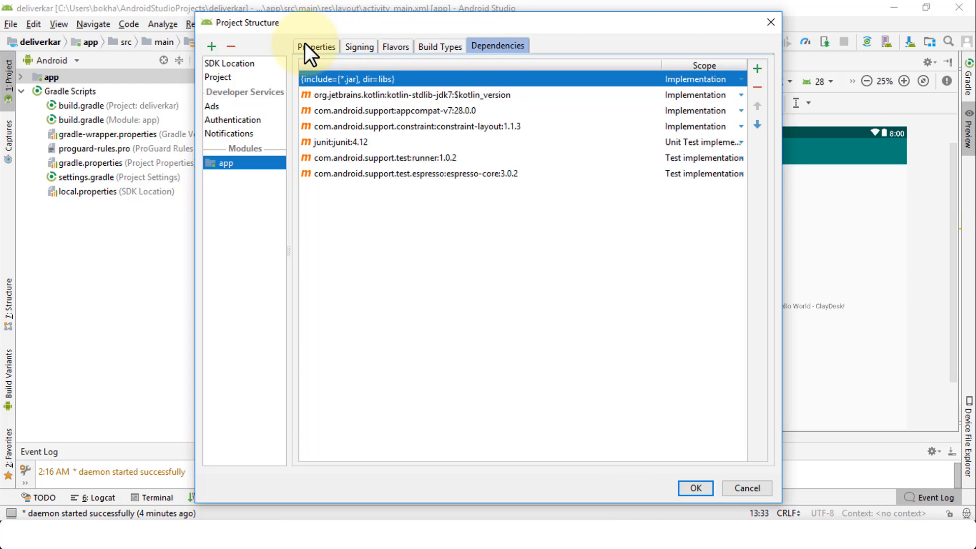
click(316, 46)
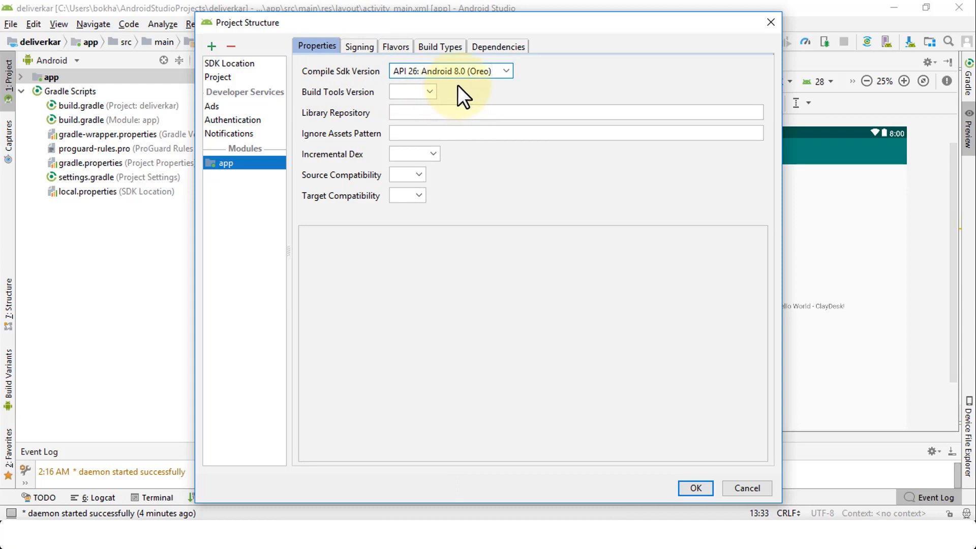
mouse_move(583, 411)
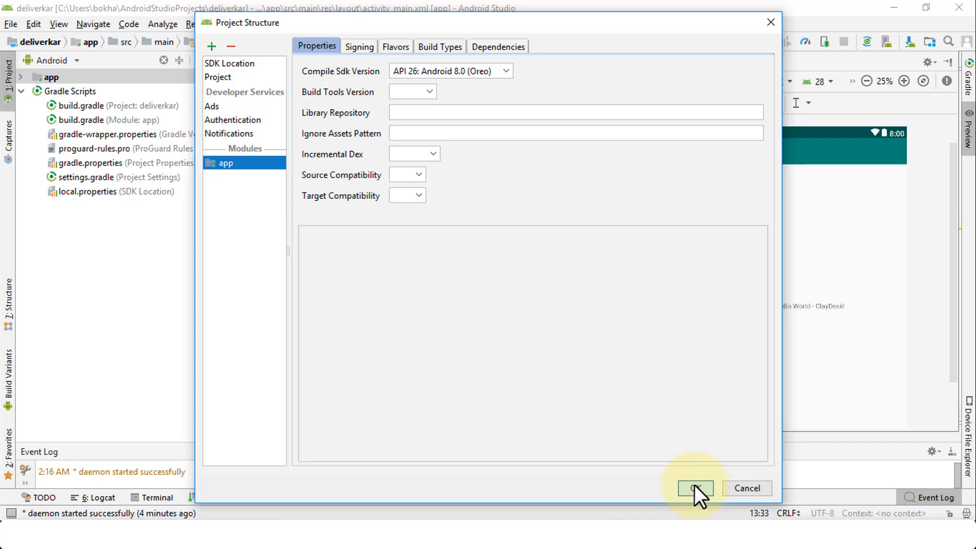
Confirm the Project Structure dialog with OK, triggering a Gradle rebuild.
click(695, 488)
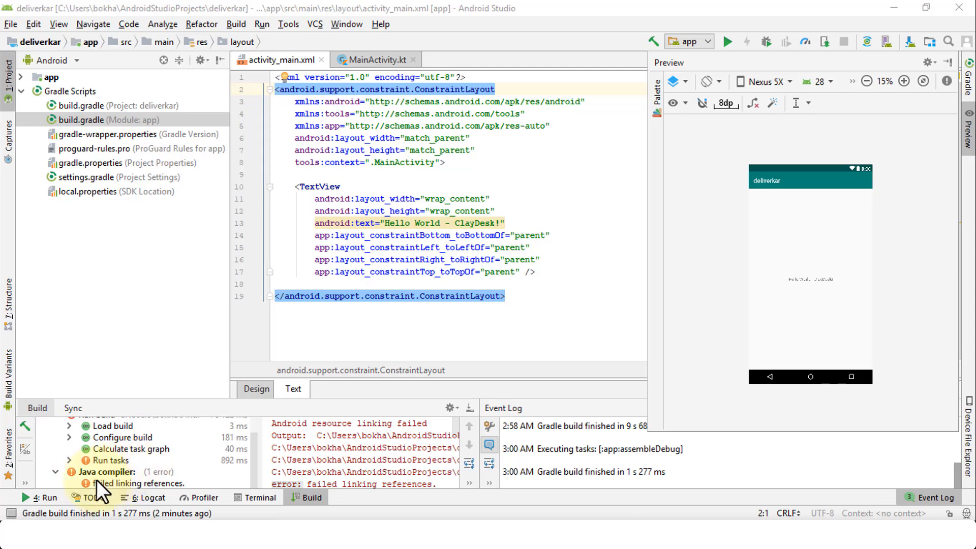
mouse_move(199, 483)
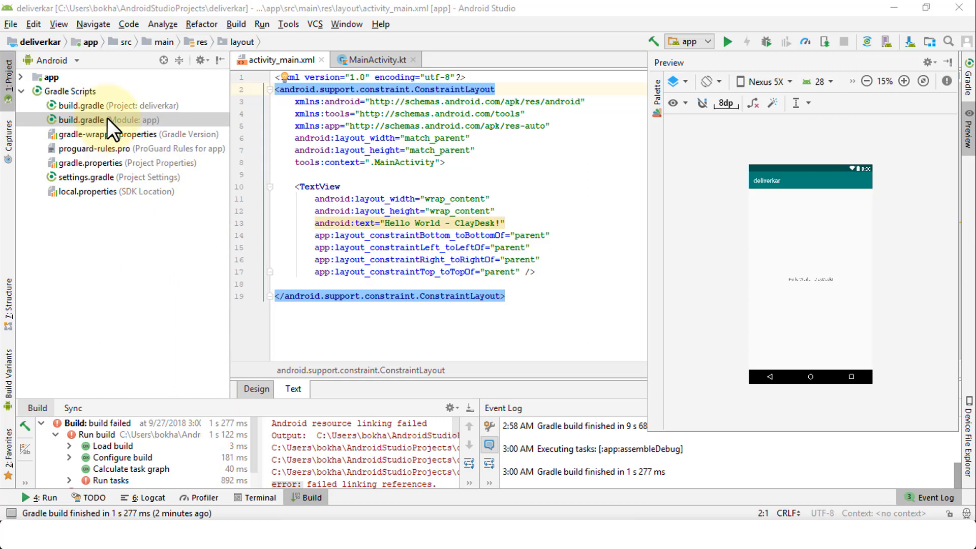
mouse_move(180, 462)
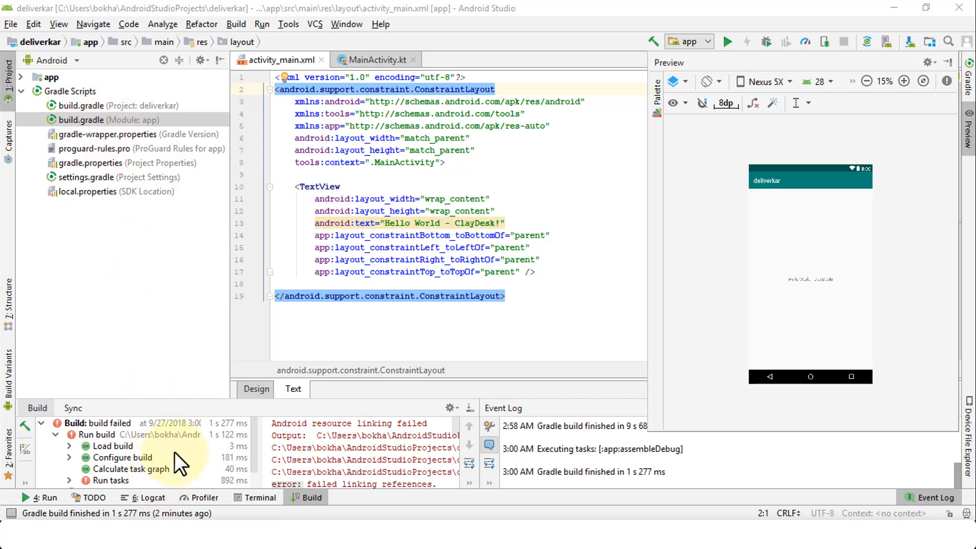
Open build.gradle (Module: app) to view compile, min and target SDK versions of 26.
double_click(333, 423)
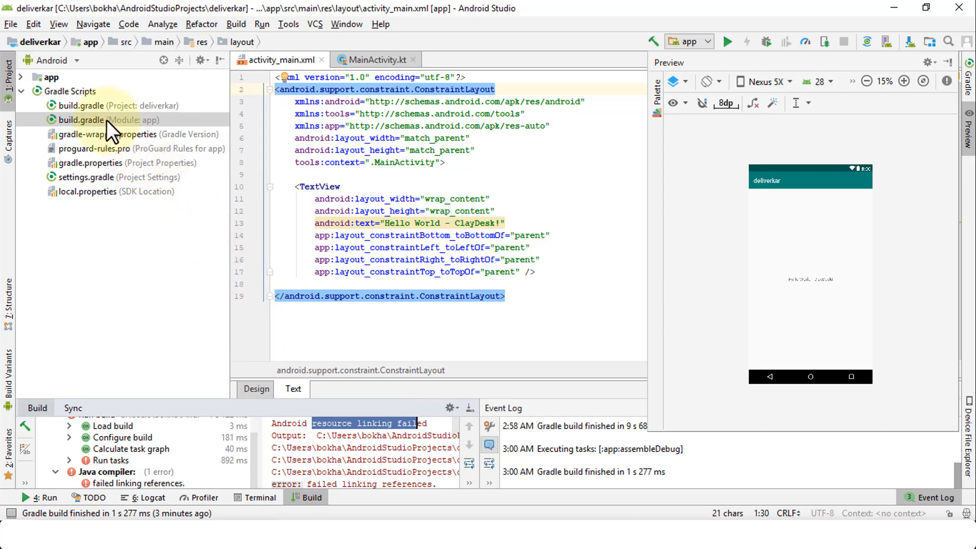
mouse_move(136, 128)
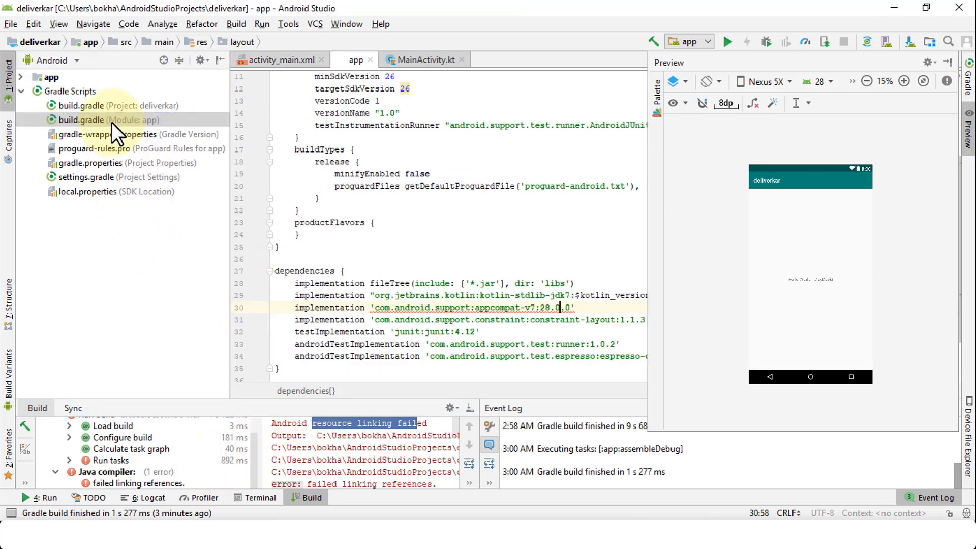
click(105, 120)
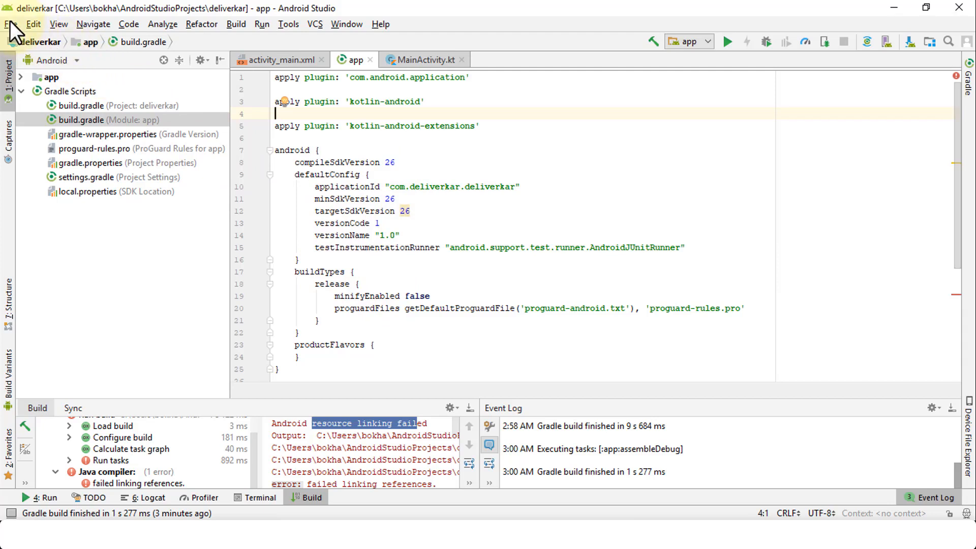
mouse_move(17, 30)
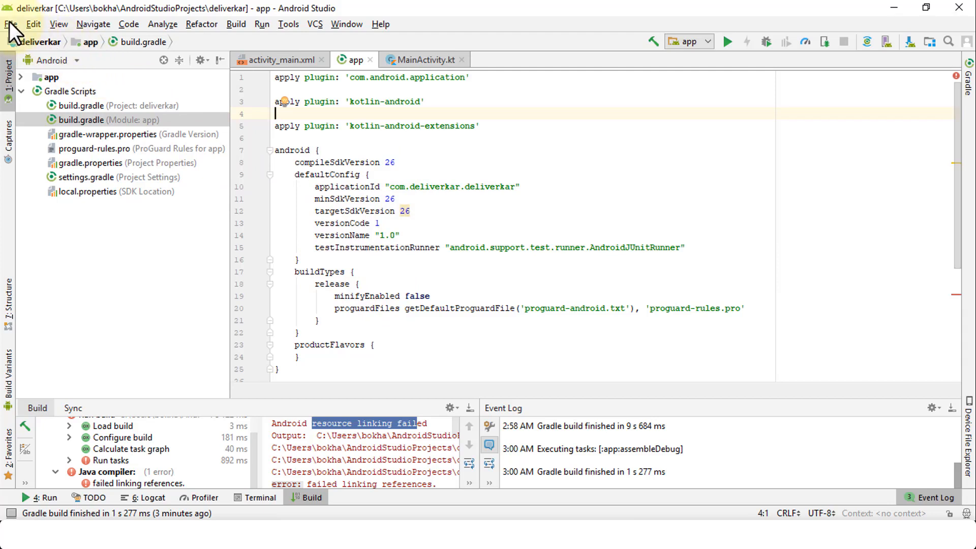
click(10, 24)
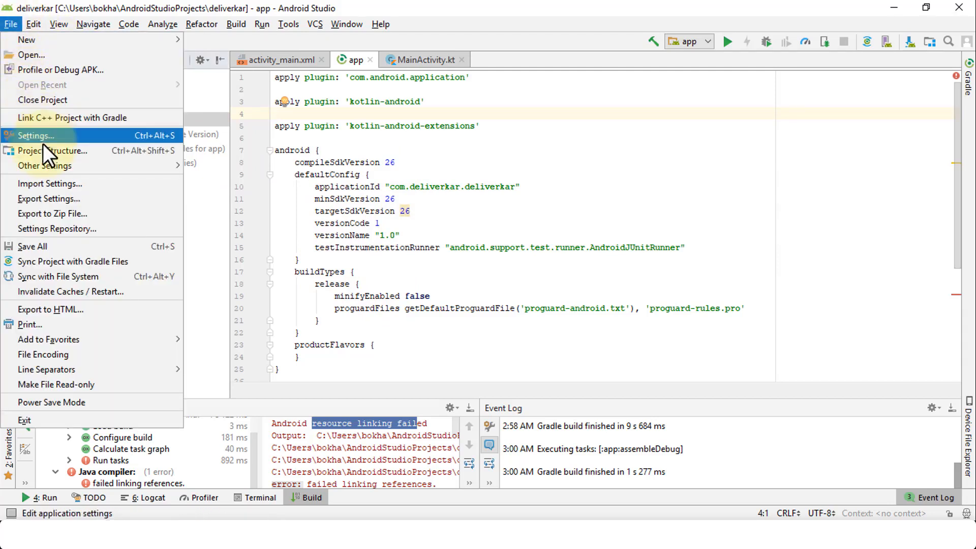
click(54, 150)
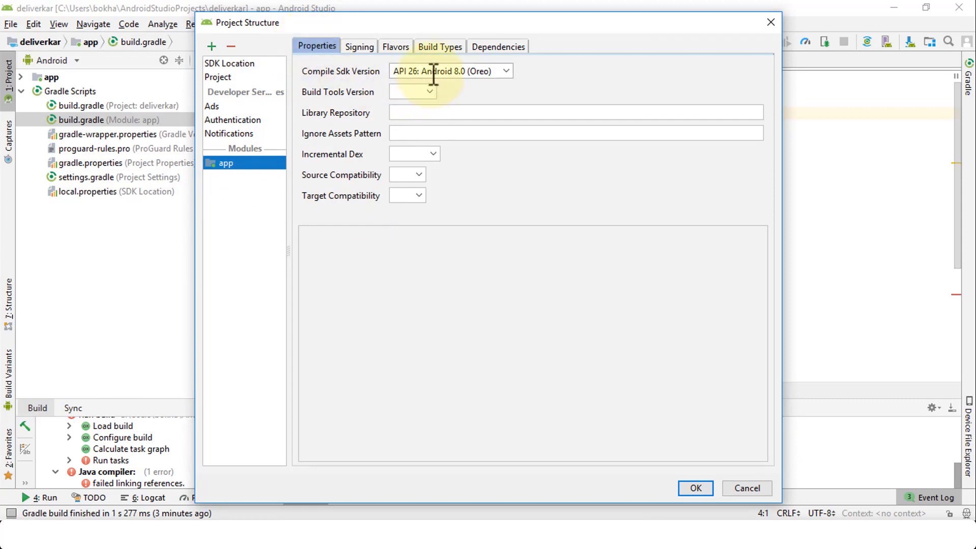
click(396, 46)
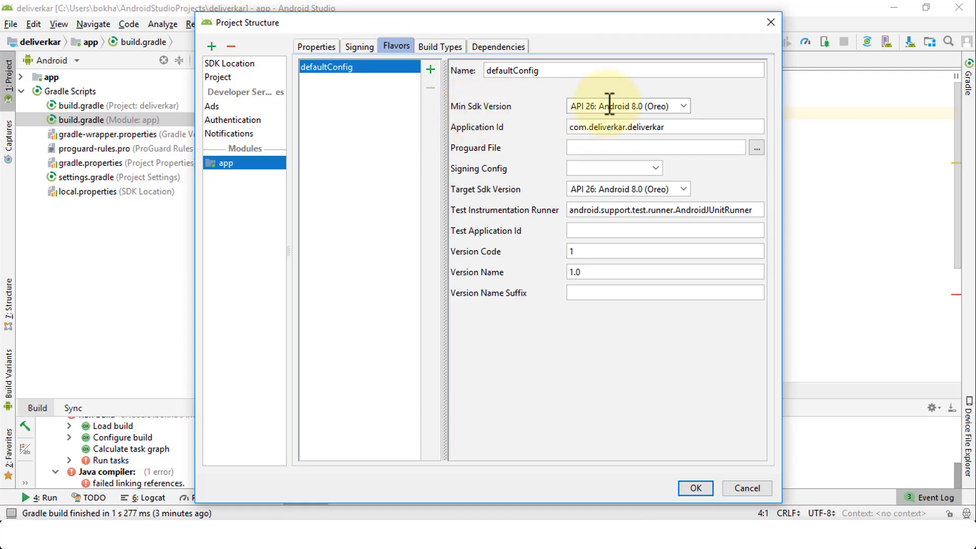
mouse_move(545, 196)
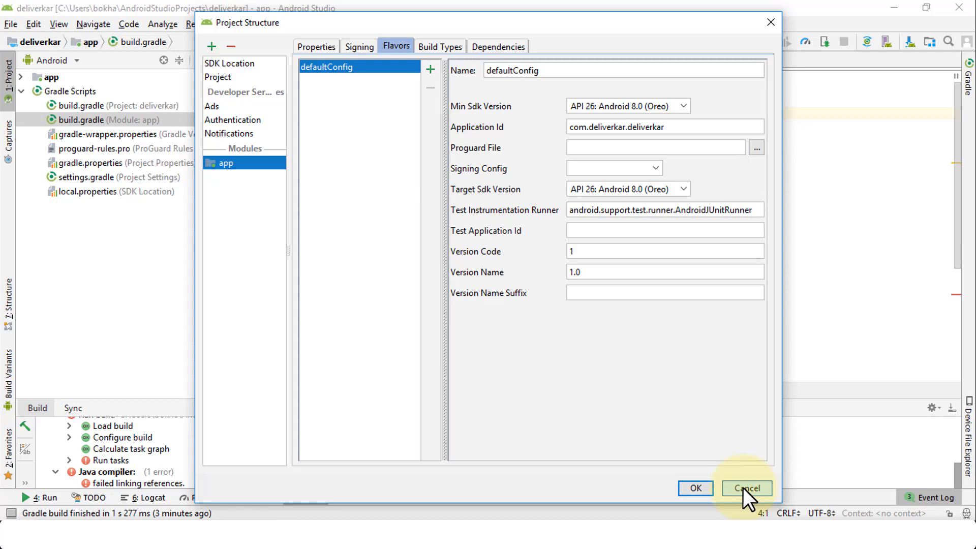
click(746, 488)
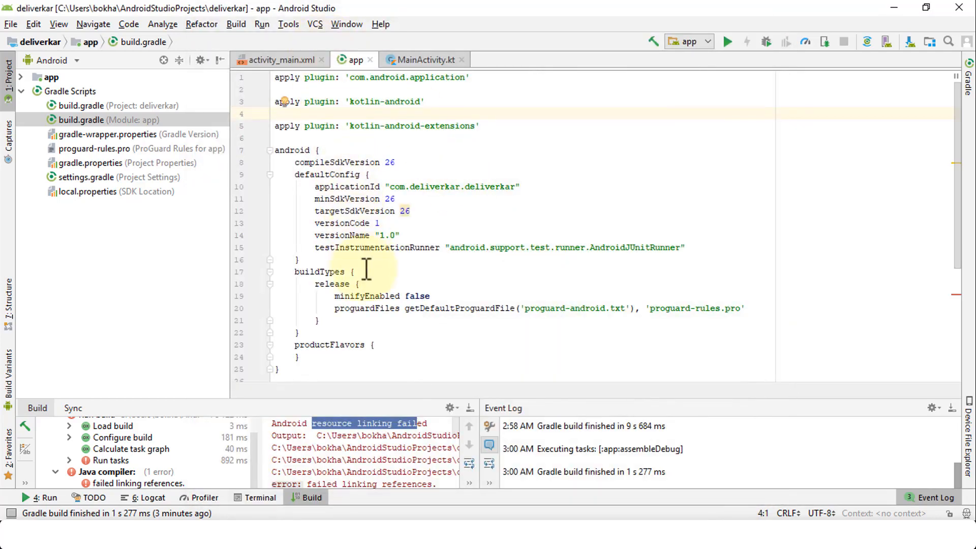
mouse_move(371, 293)
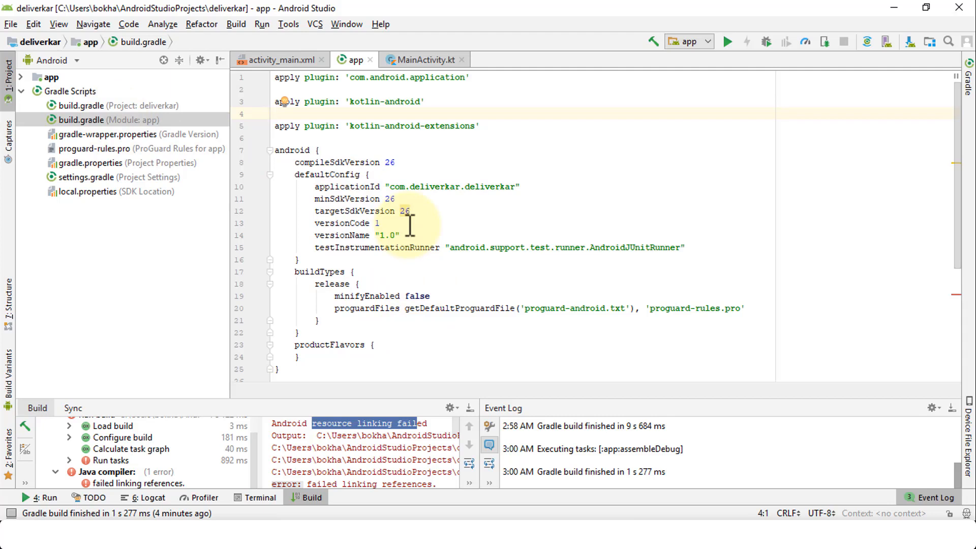
click(275, 114)
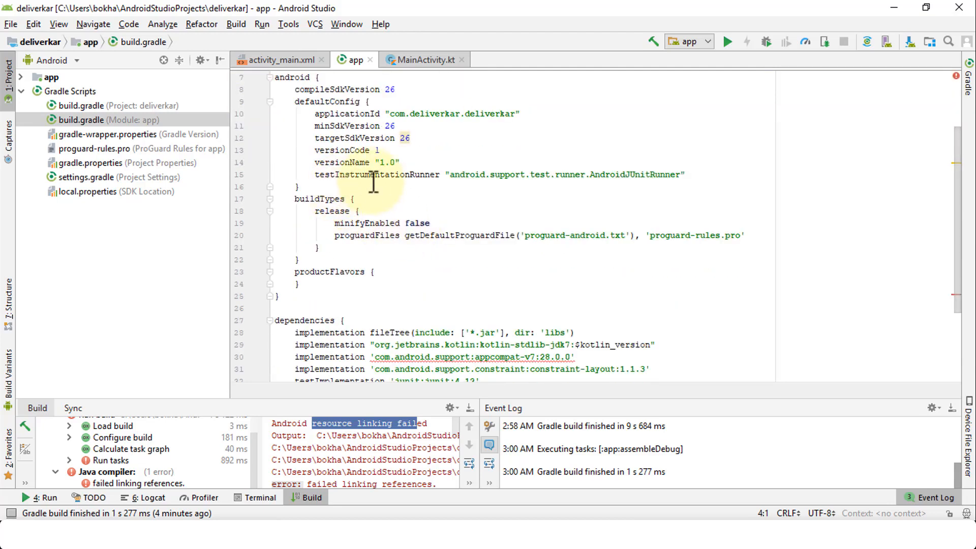
scroll(down, 3)
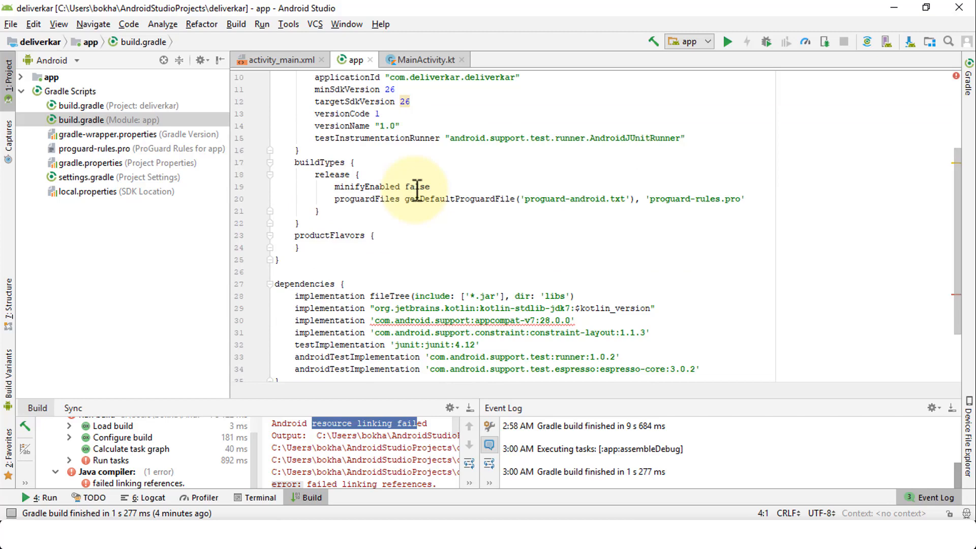
scroll(down, 3)
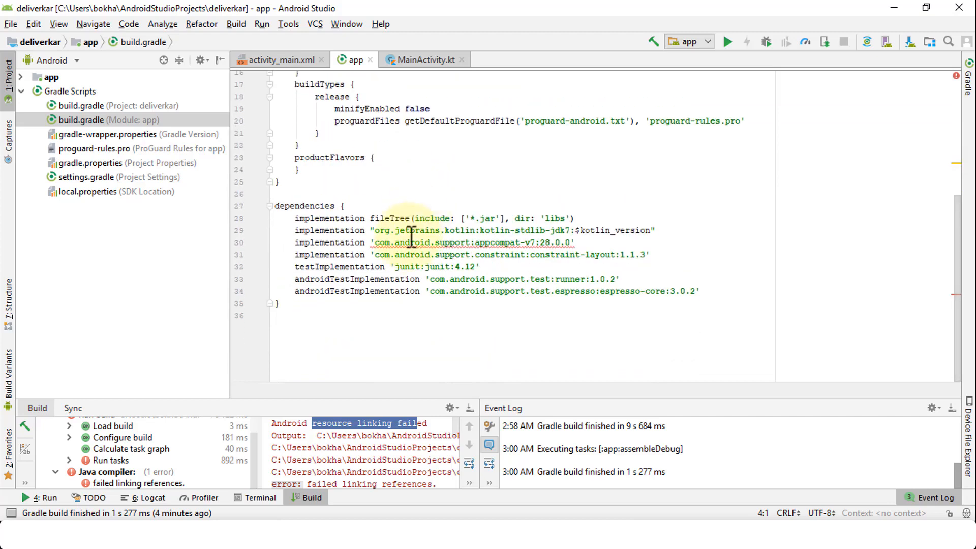
mouse_move(474, 242)
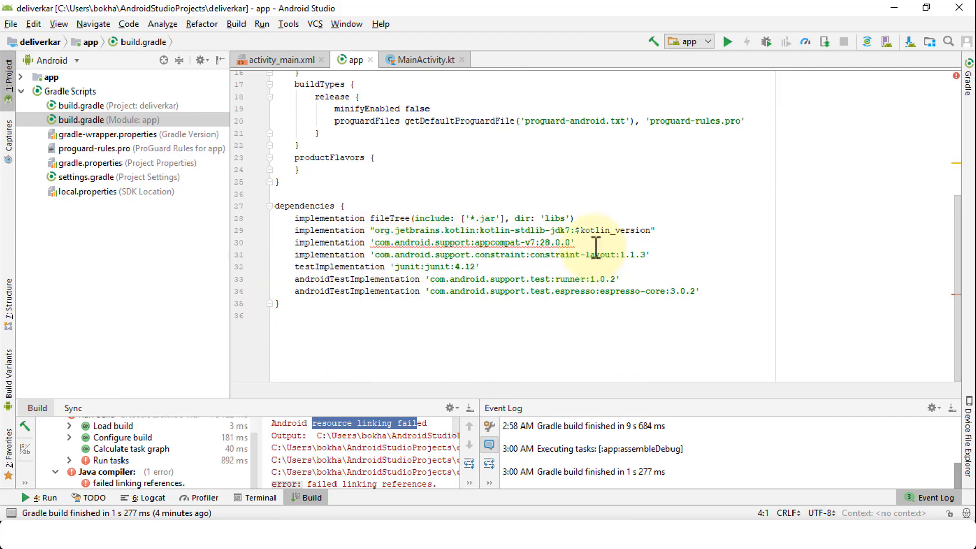
mouse_move(551, 242)
text(6)
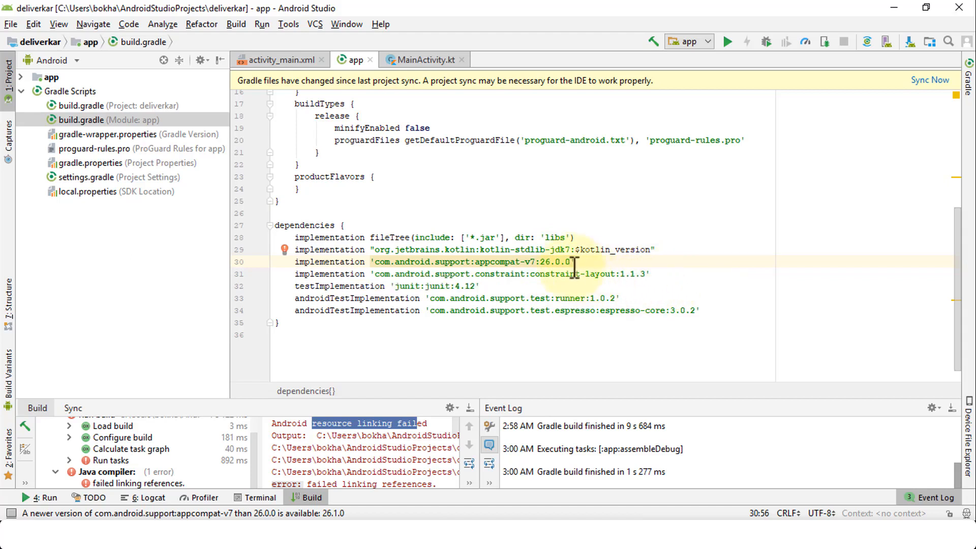
mouse_move(685, 283)
text(1)
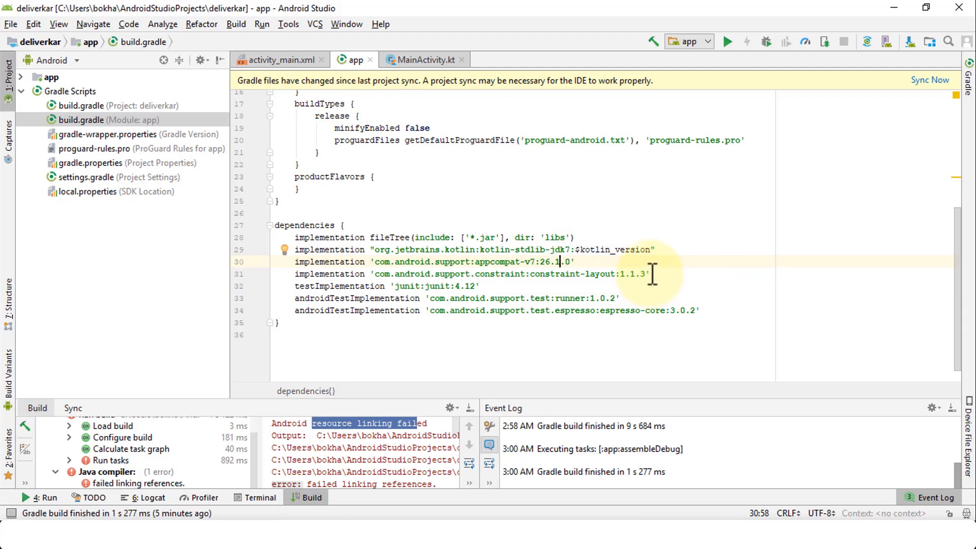
mouse_move(652, 271)
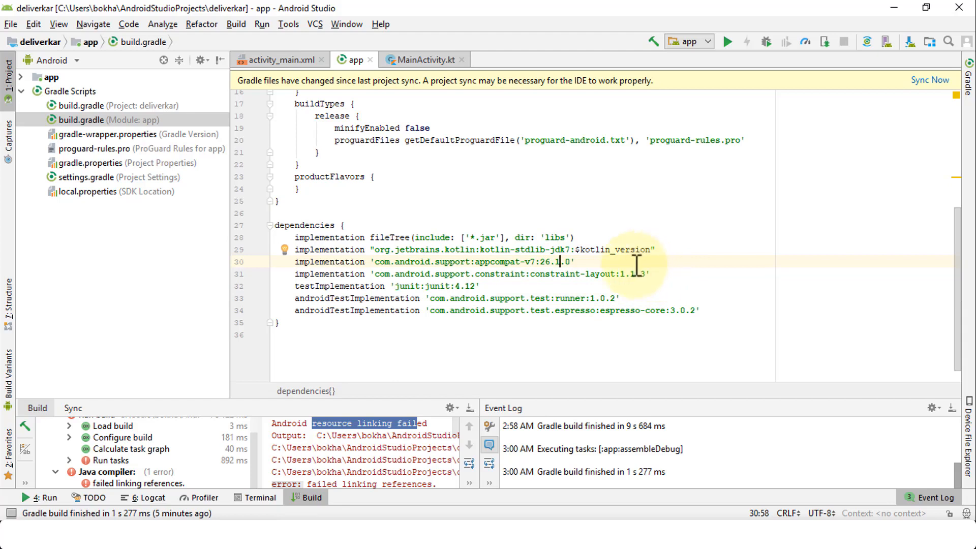
mouse_move(584, 264)
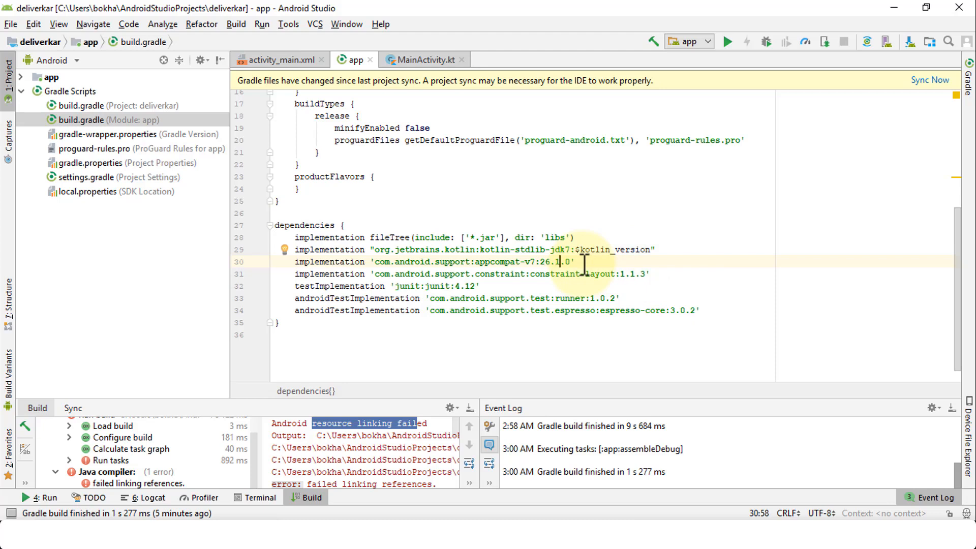
mouse_move(930, 79)
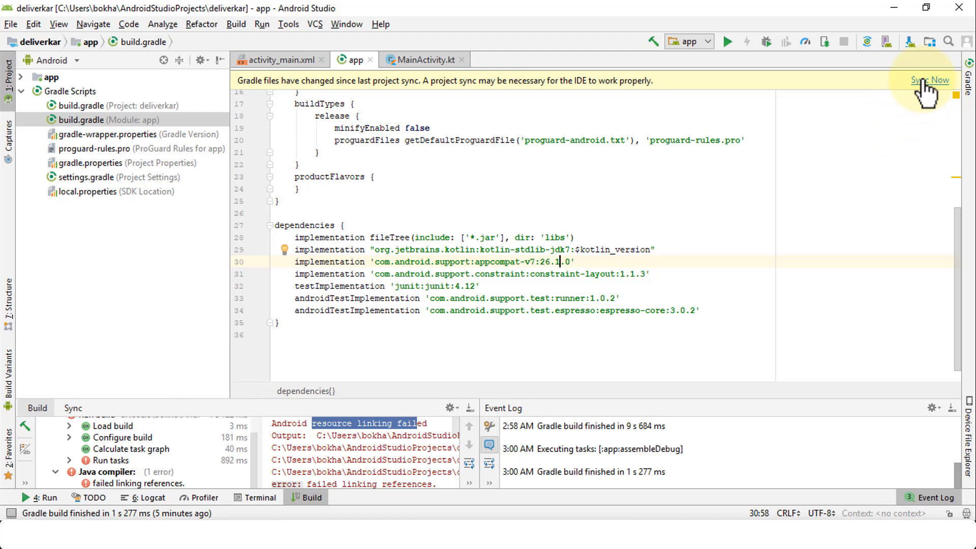
Sync the edited Gradle files, review the dependency-line fixes, and return to activity_main.xml.
click(930, 80)
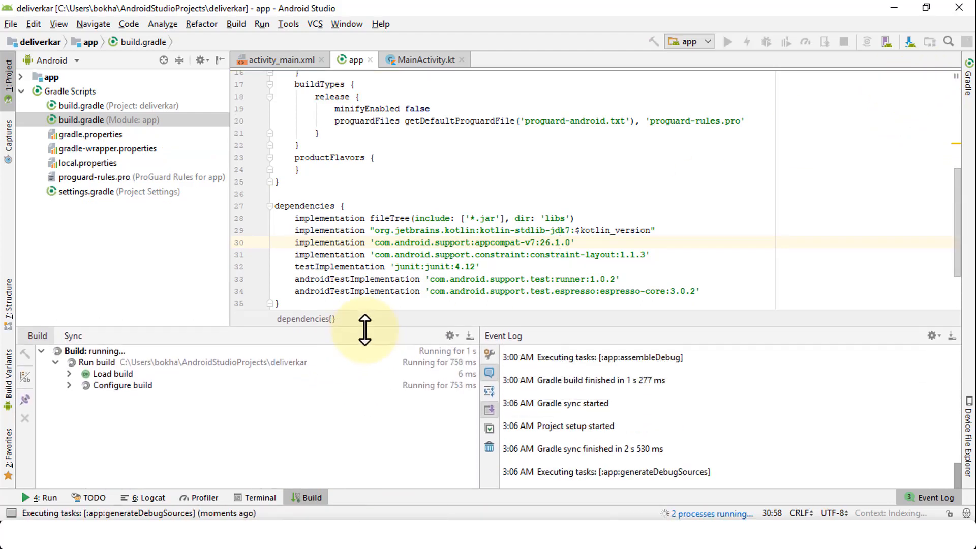
mouse_move(249, 383)
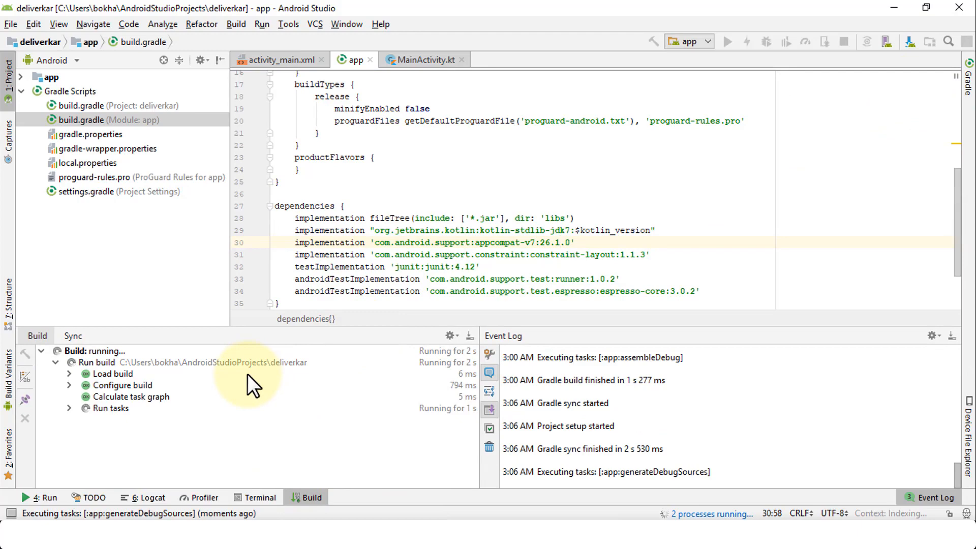
mouse_move(561, 254)
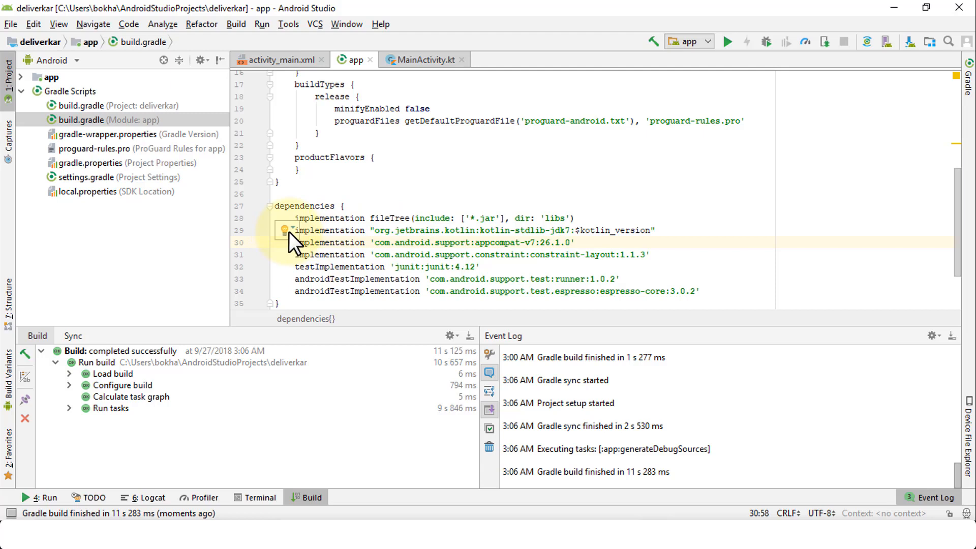
click(285, 230)
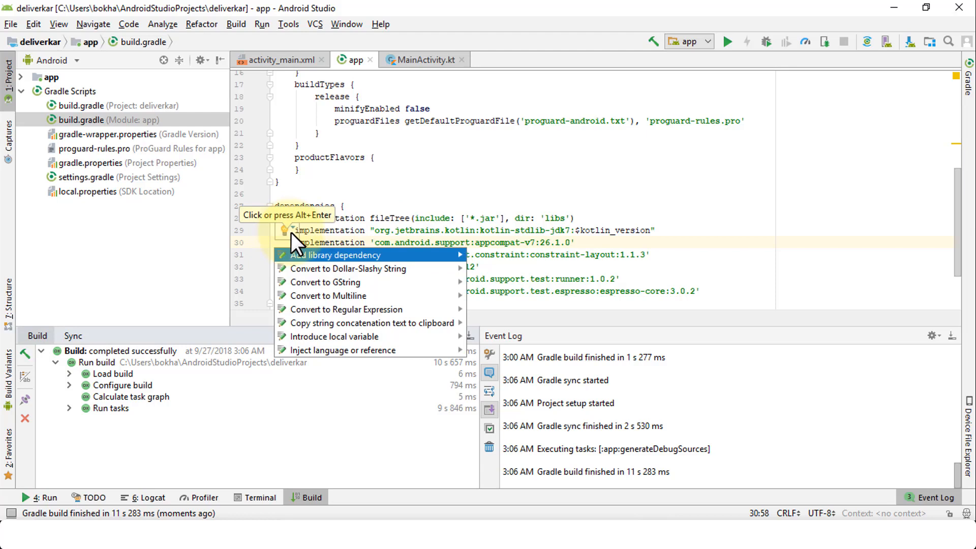
mouse_move(329, 330)
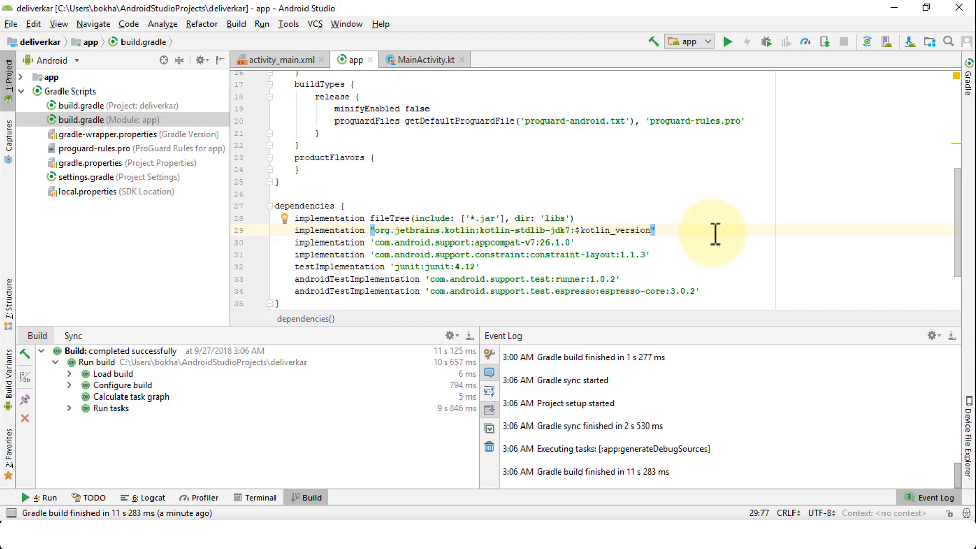
mouse_move(699, 243)
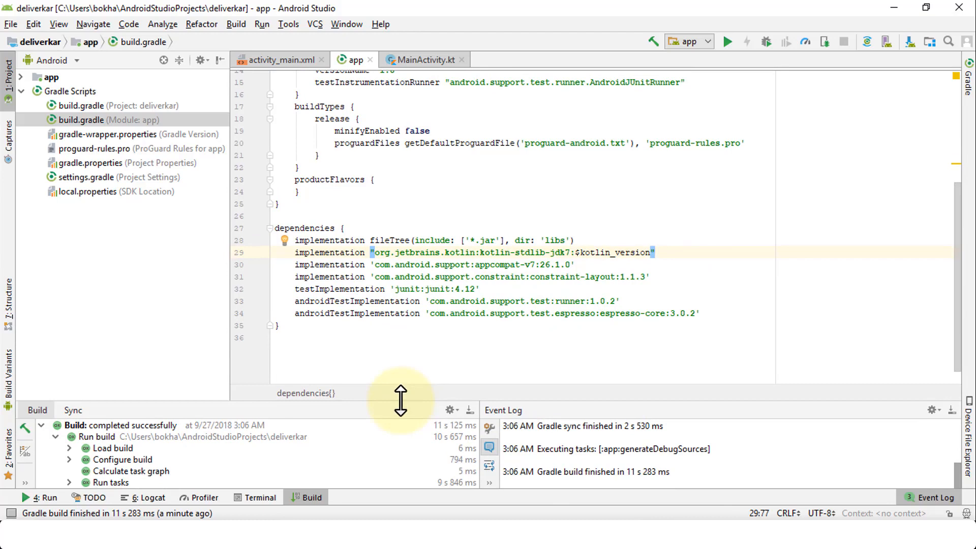
click(279, 60)
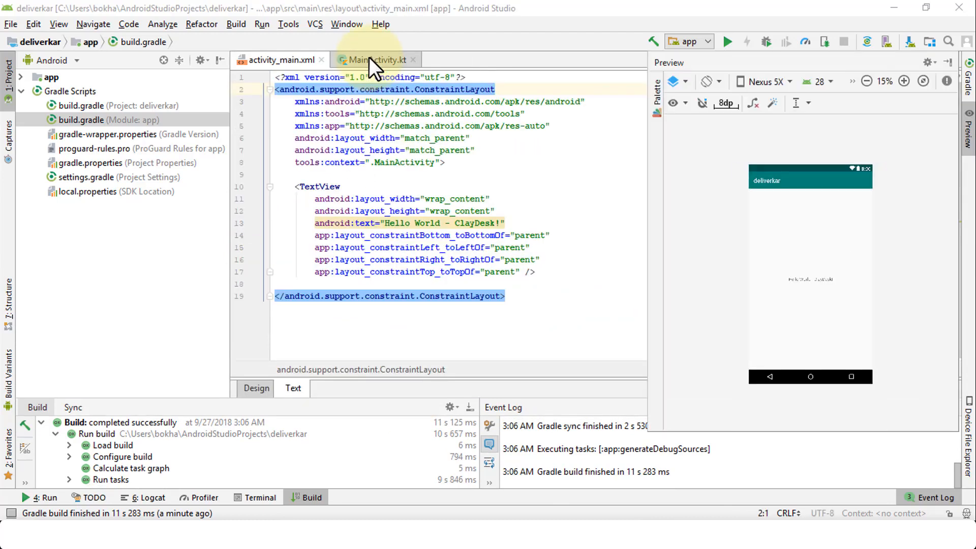
Run deliverkar on the connected Samsung SM-A520F chosen in Select Deployment Target.
click(281, 60)
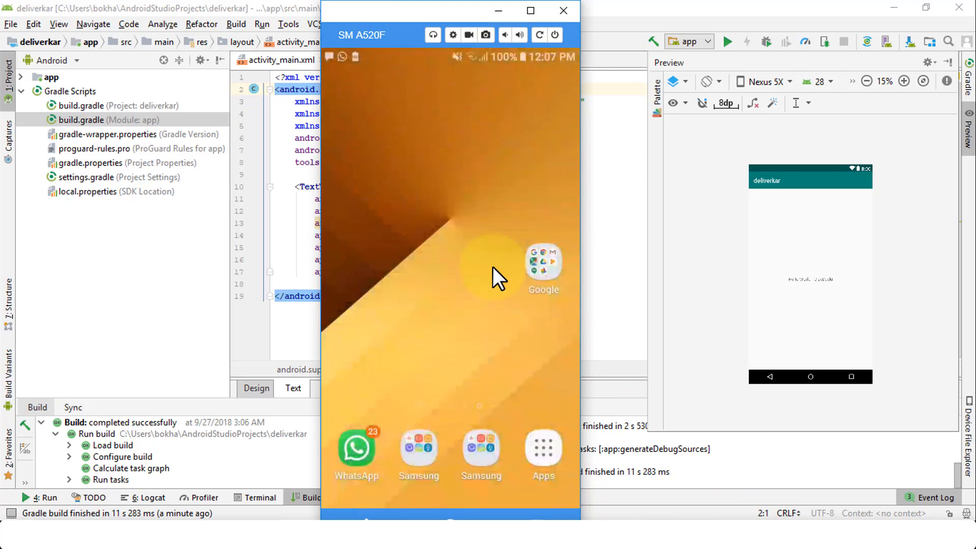
mouse_move(529, 100)
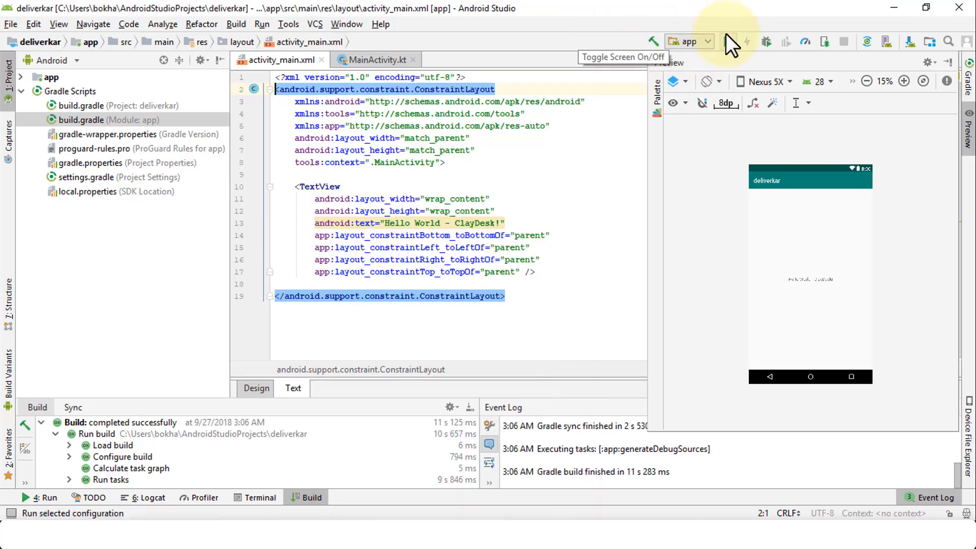
mouse_move(395, 223)
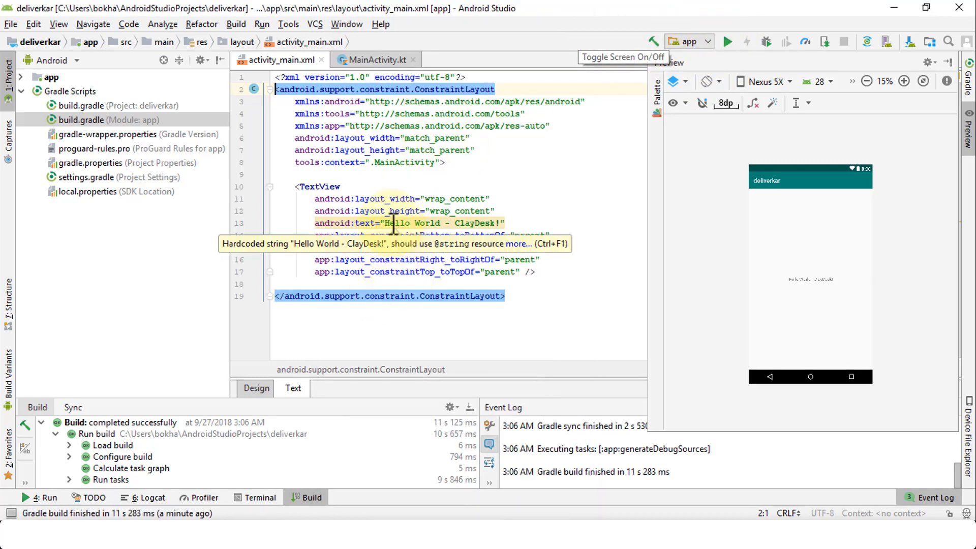
click(494, 222)
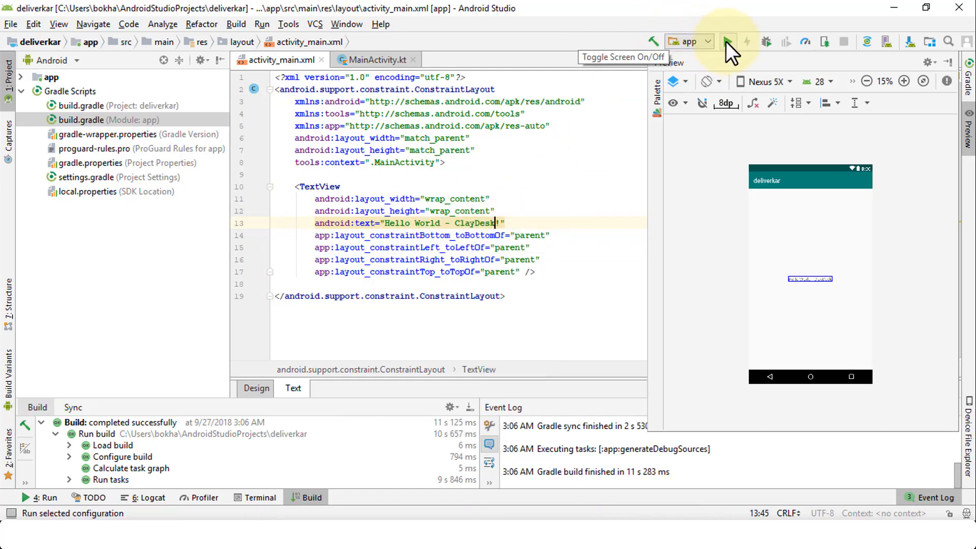
click(727, 42)
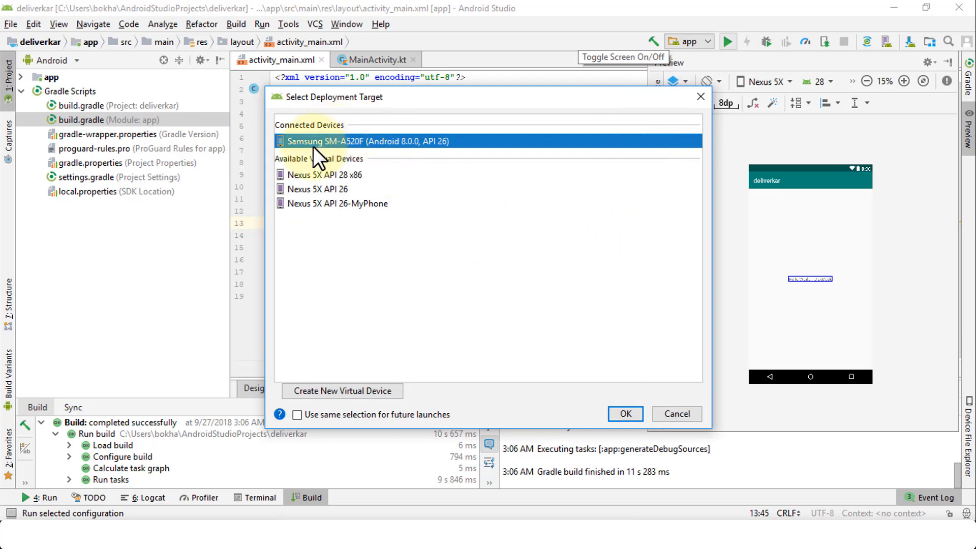
mouse_move(381, 154)
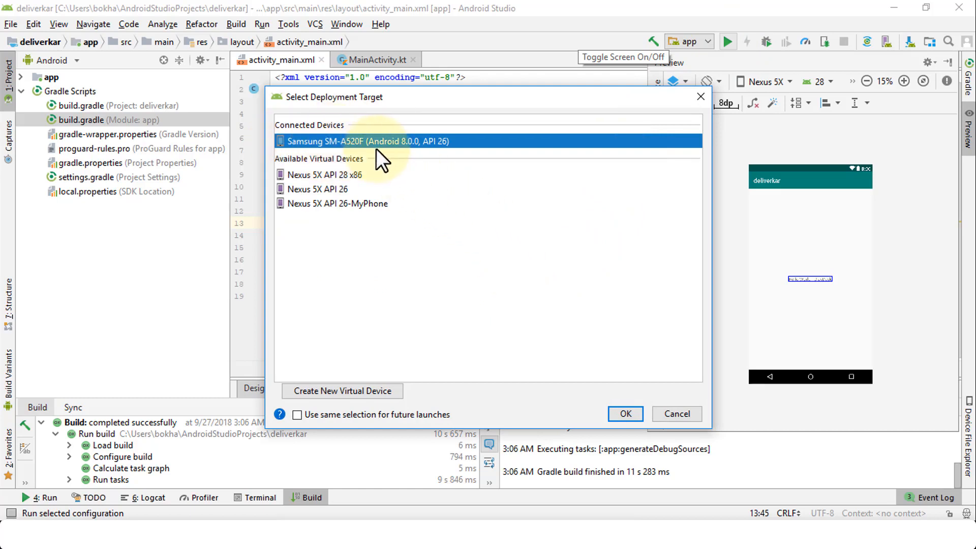
mouse_move(436, 150)
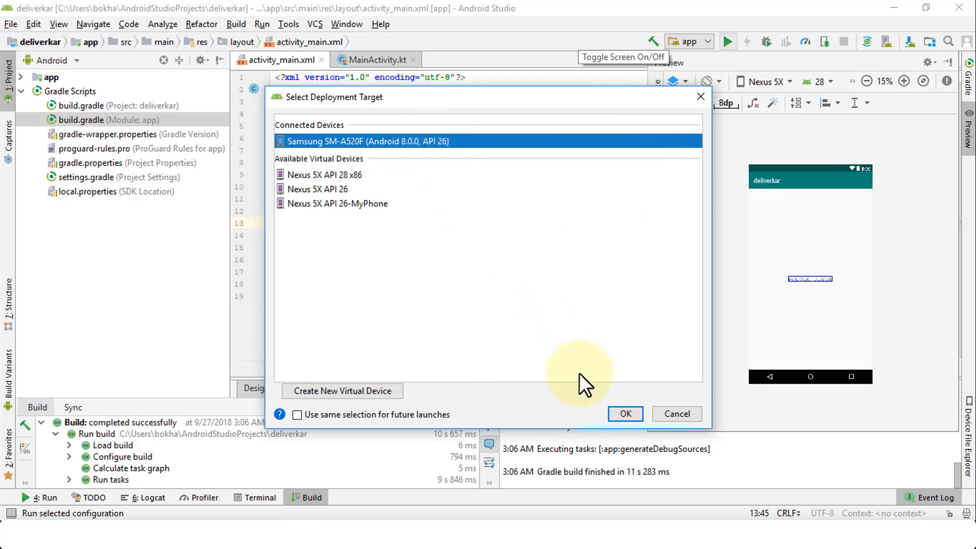
click(625, 414)
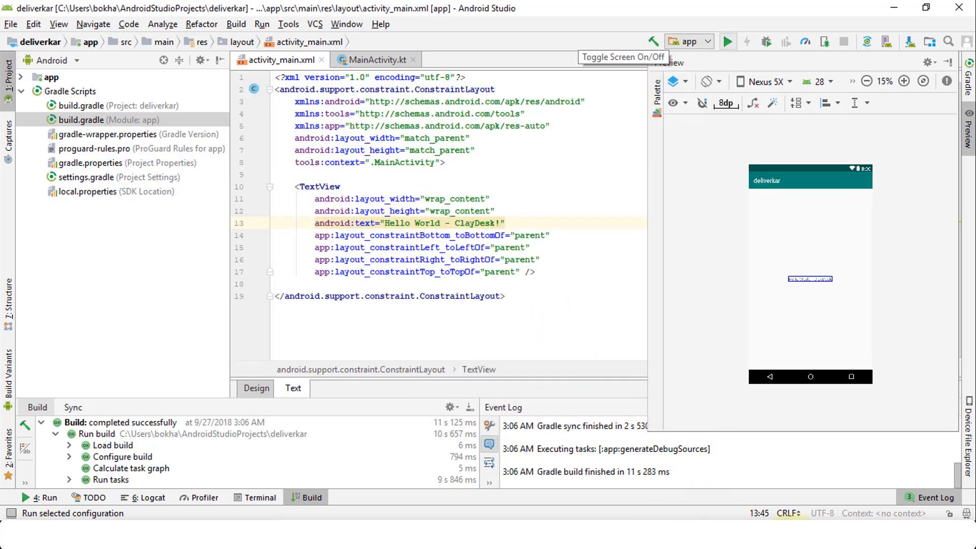
click(727, 42)
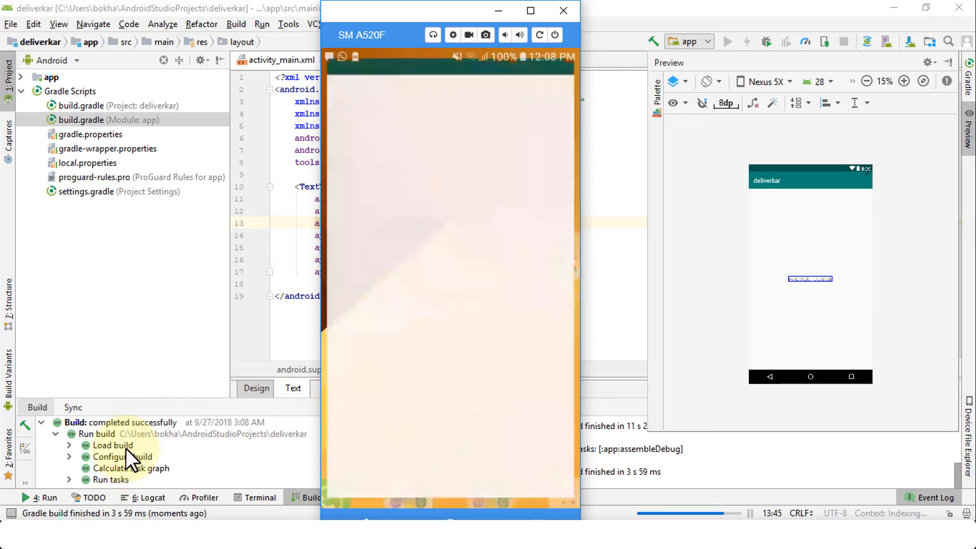
Confirm the phone shows 'Hello World - ClayDesk!' and close Vysor's fullscreen-mode notice.
click(727, 42)
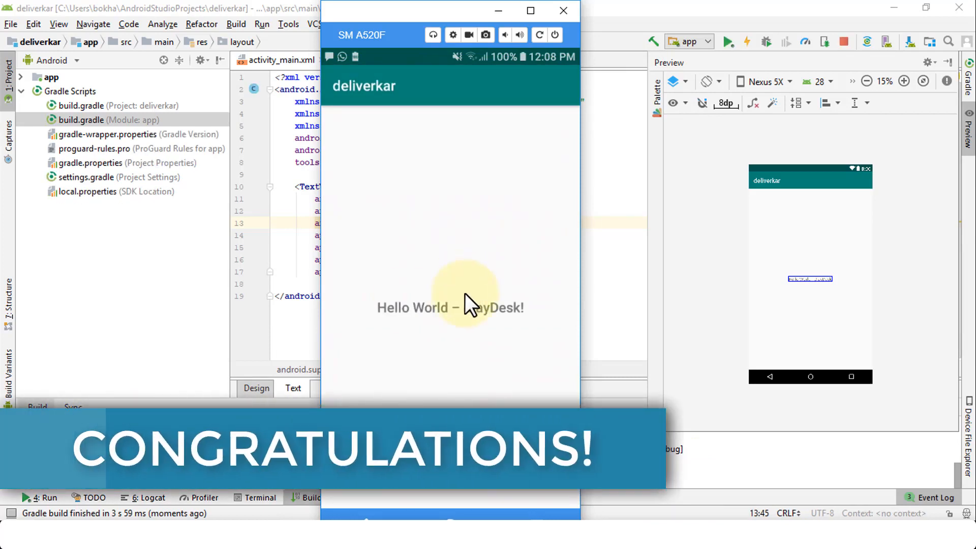
mouse_move(470, 243)
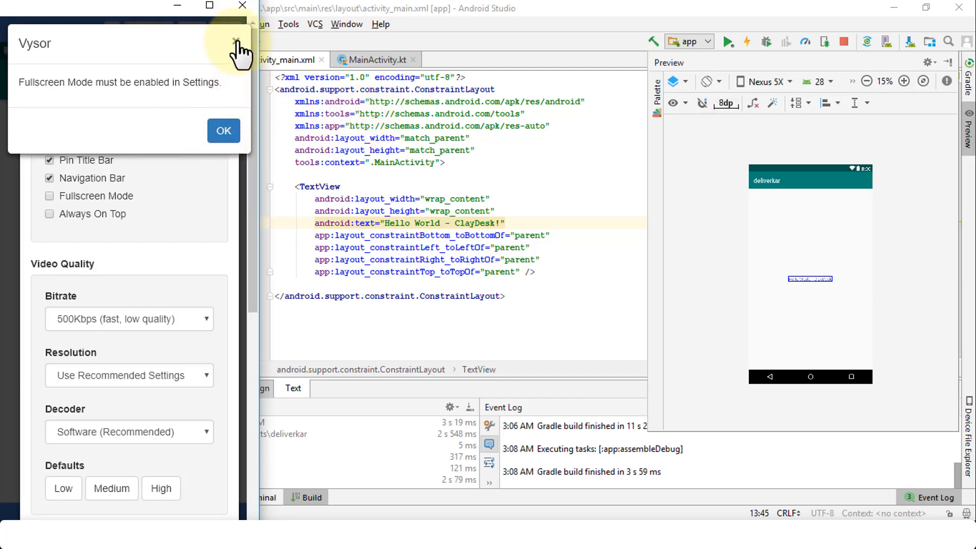
click(224, 131)
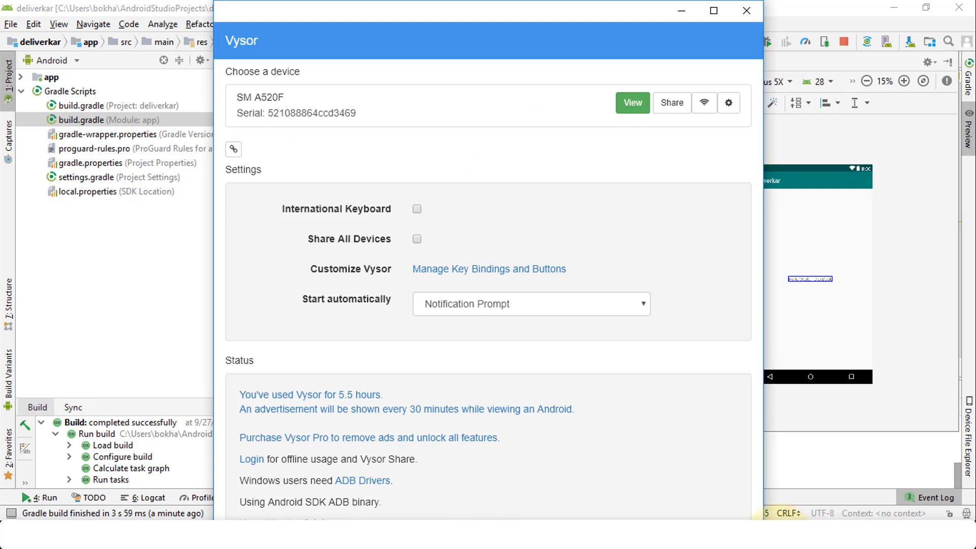
Mirror SM A520F in Vysor and launch deliverkar from the phone's Apps drawer.
click(632, 103)
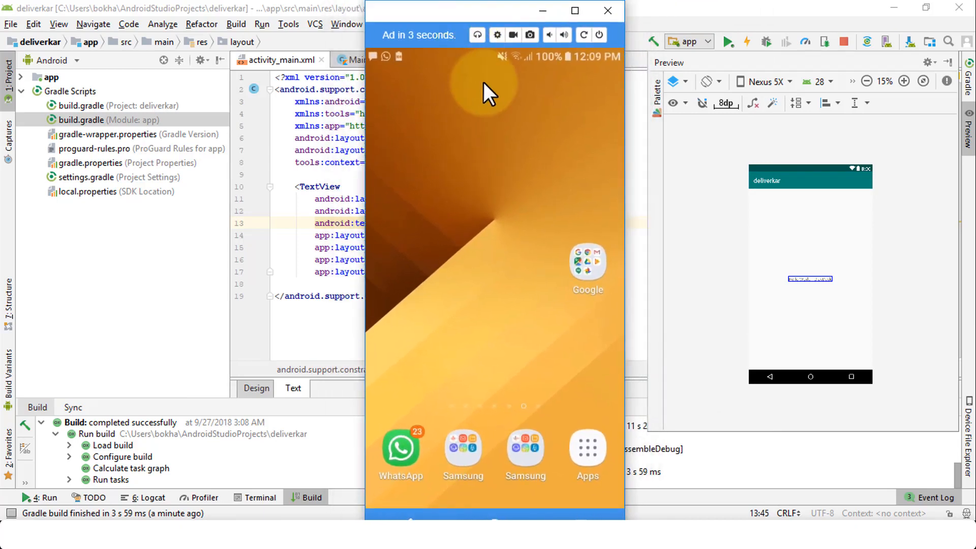
mouse_move(602, 364)
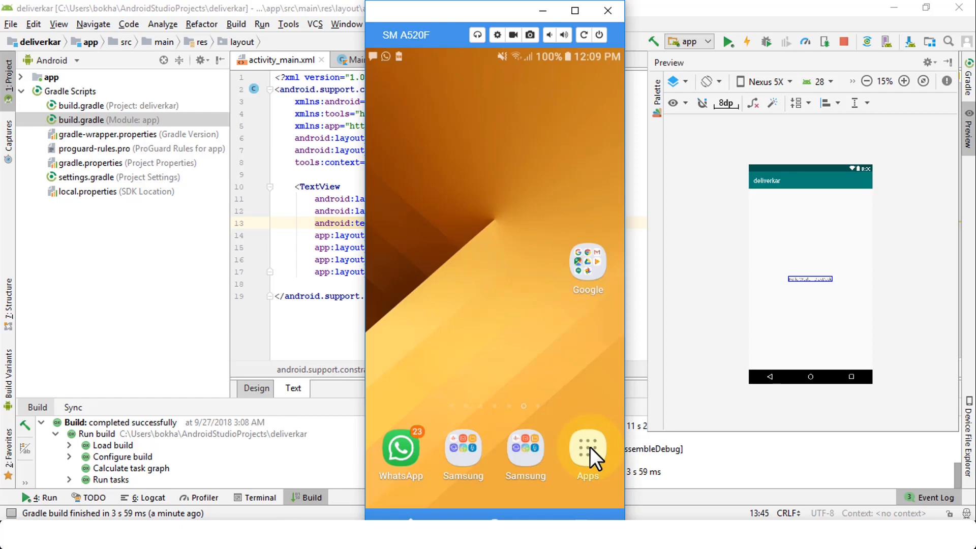
click(587, 449)
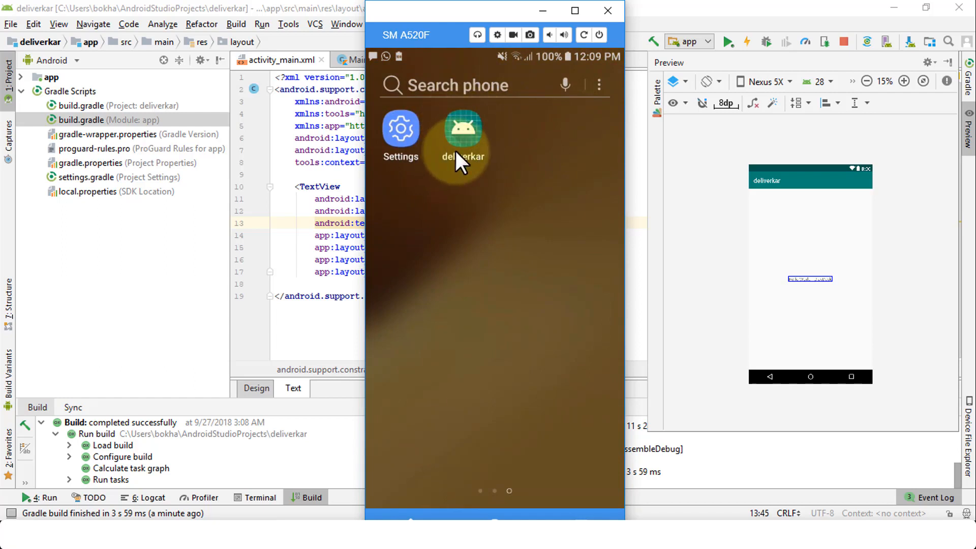
mouse_move(498, 165)
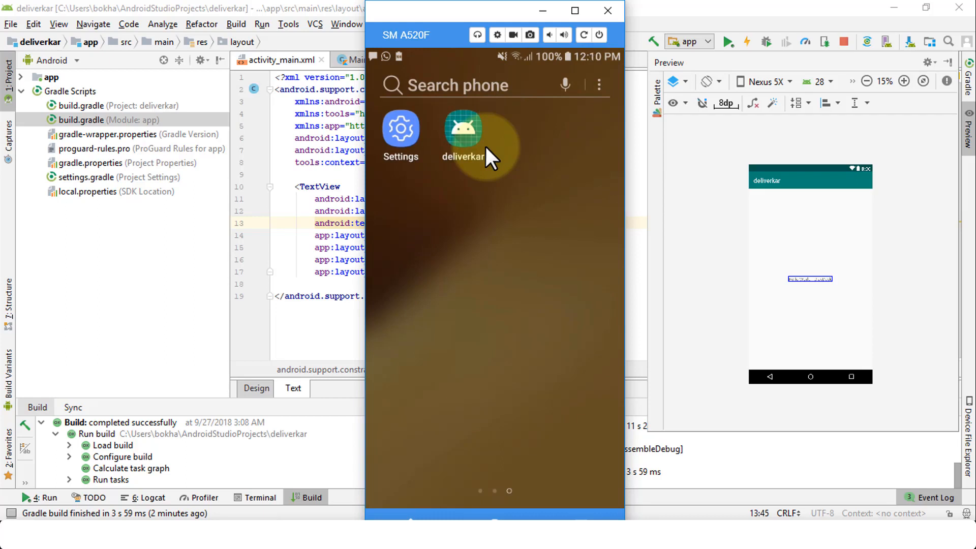
click(463, 128)
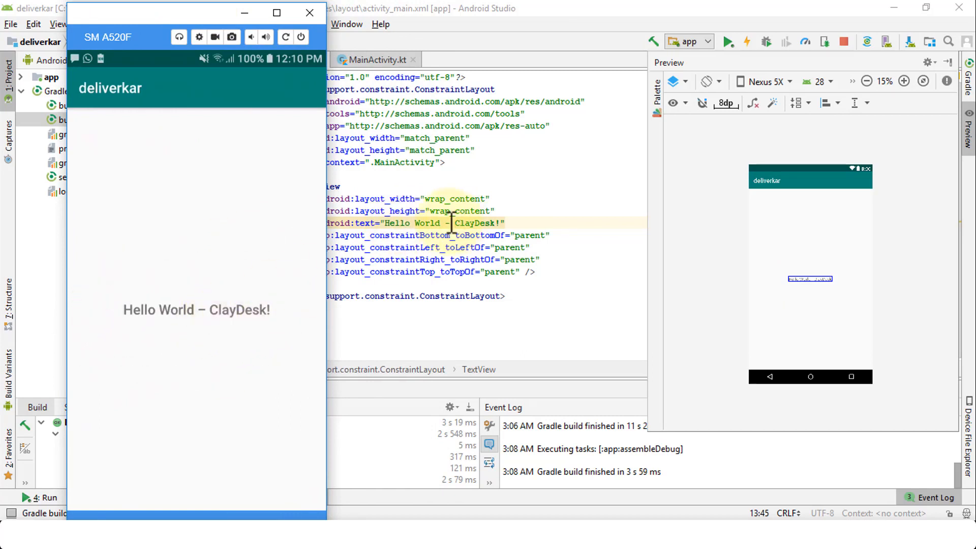
click(455, 223)
text(Android)
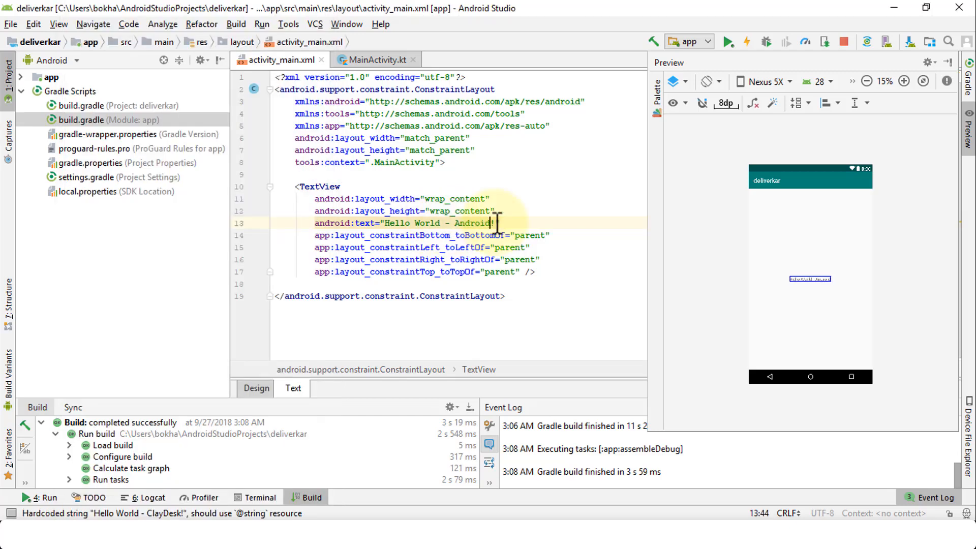
Append 'Studio is Great!' to the TextView text and deploy the build to the Samsung phone.
text(Studio is Great!)
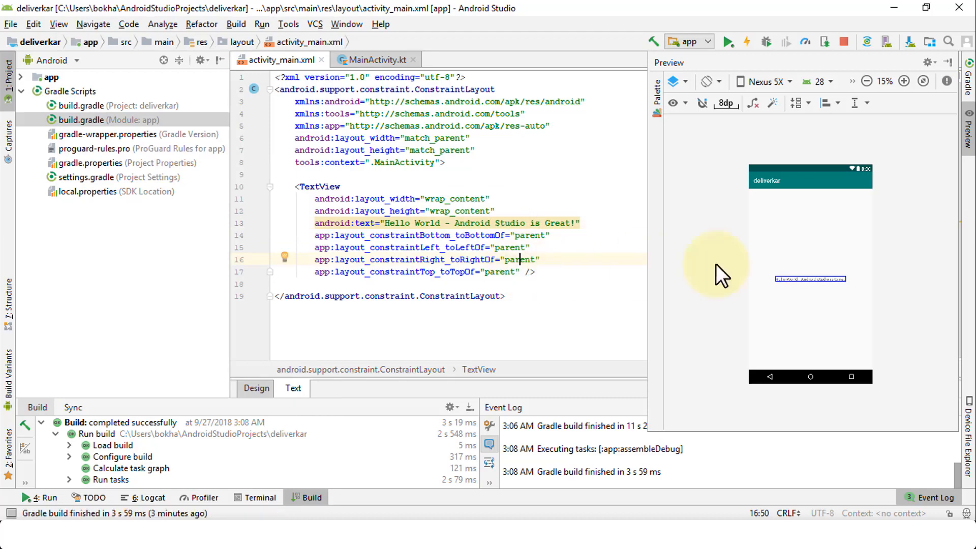
click(904, 81)
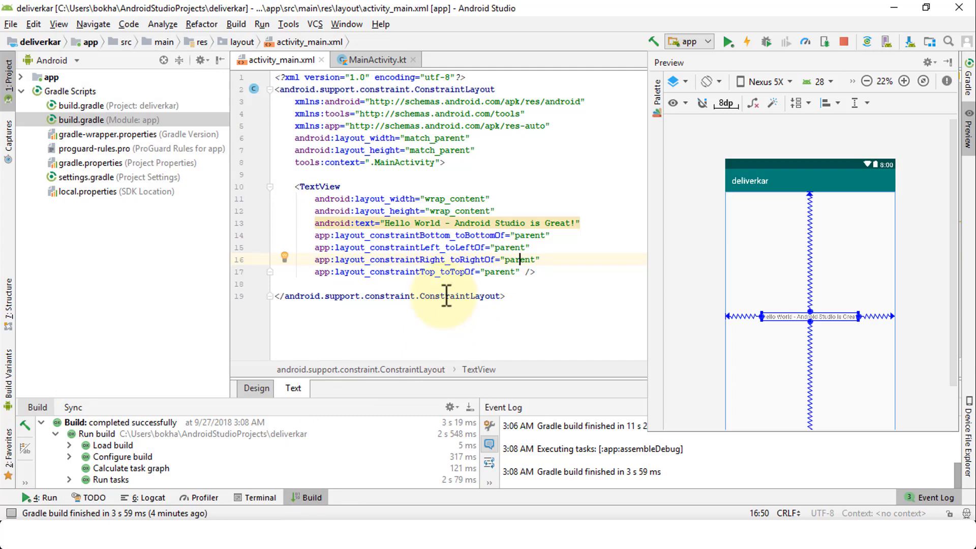
mouse_move(729, 50)
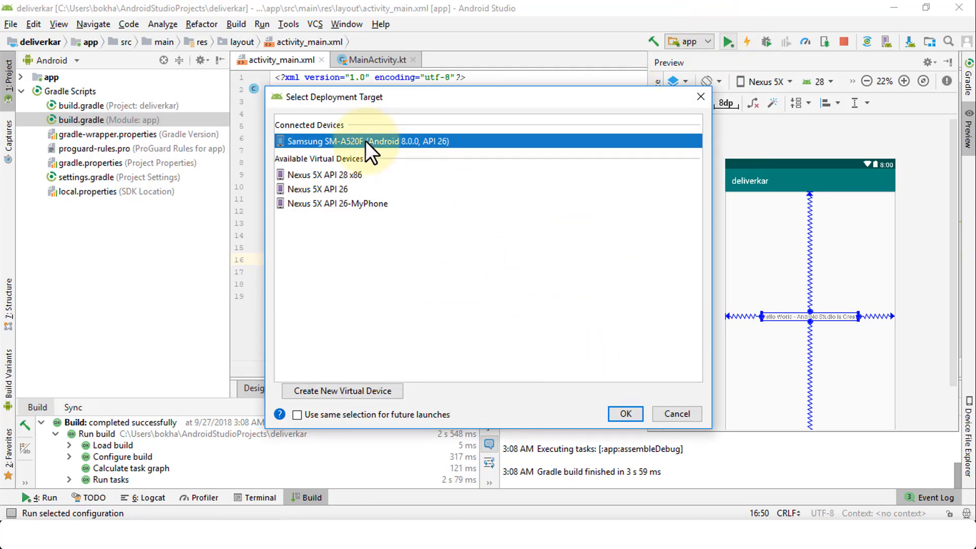
mouse_move(361, 155)
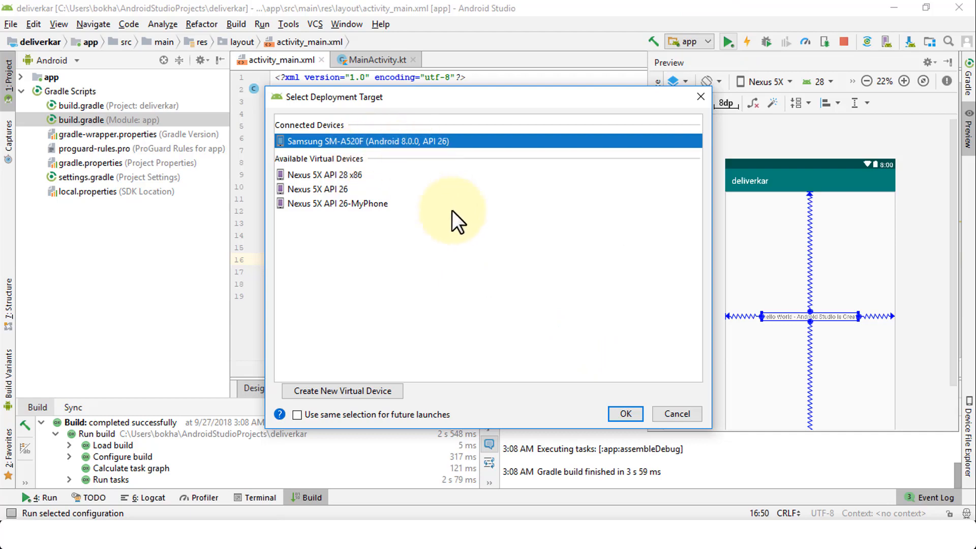
click(625, 413)
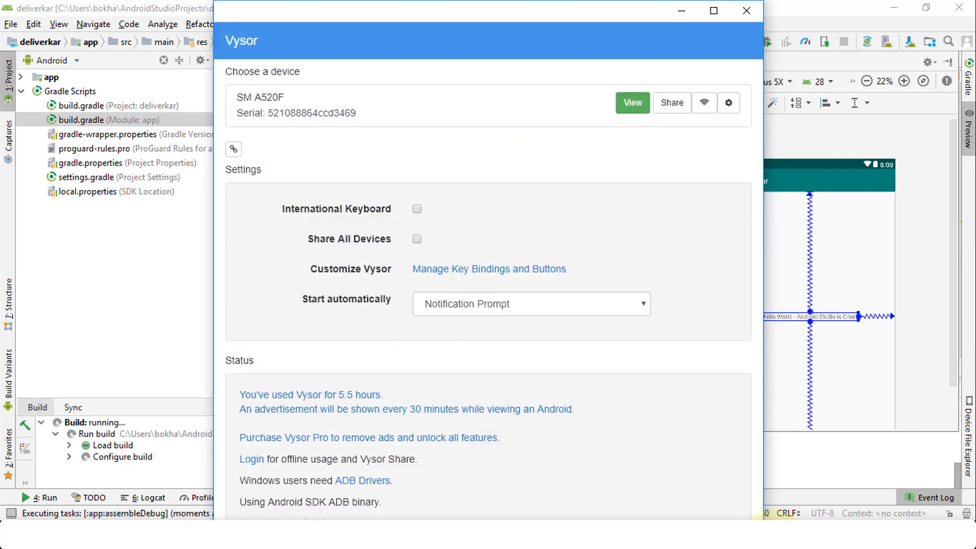
Reopen the dropped SM A520F mirror to see 'Hello World – Android Studio is Great!'.
click(632, 103)
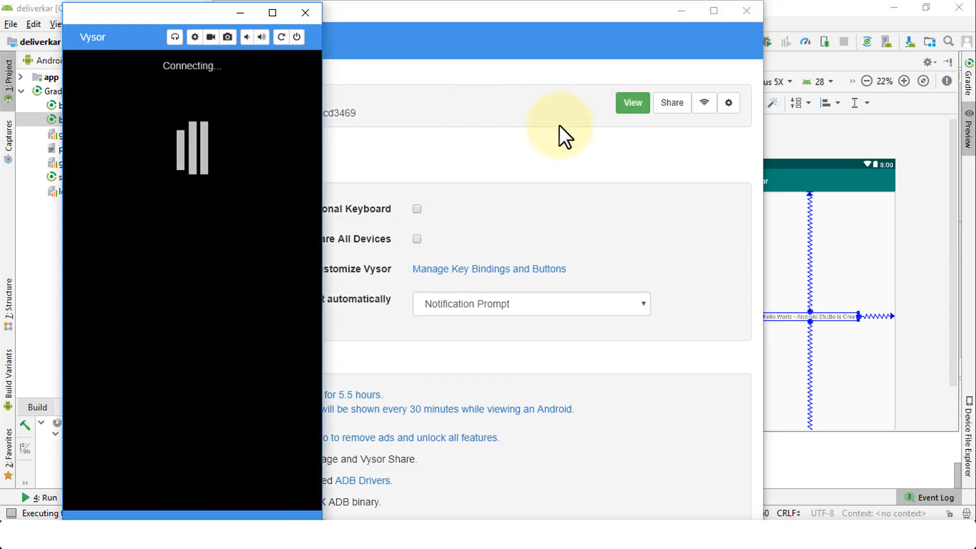
mouse_move(485, 153)
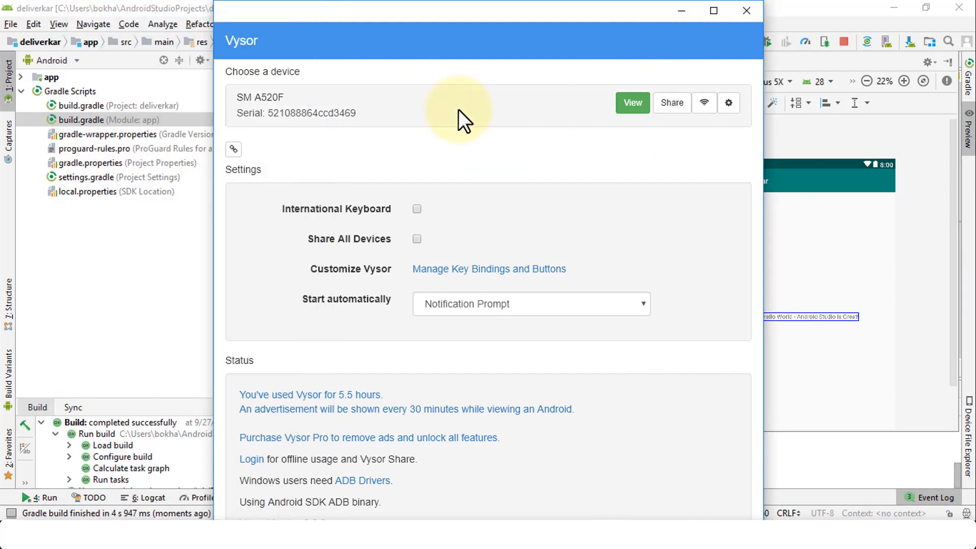
click(633, 102)
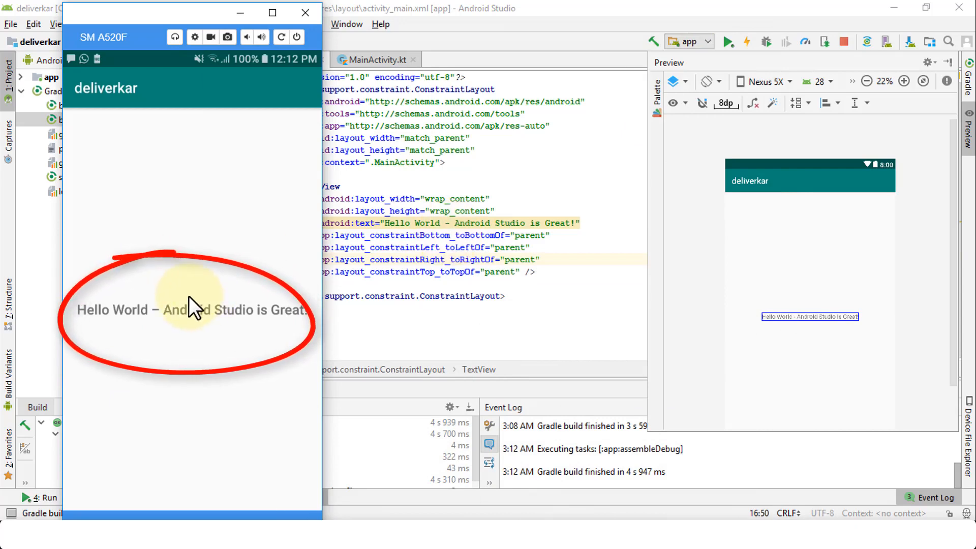
mouse_move(218, 321)
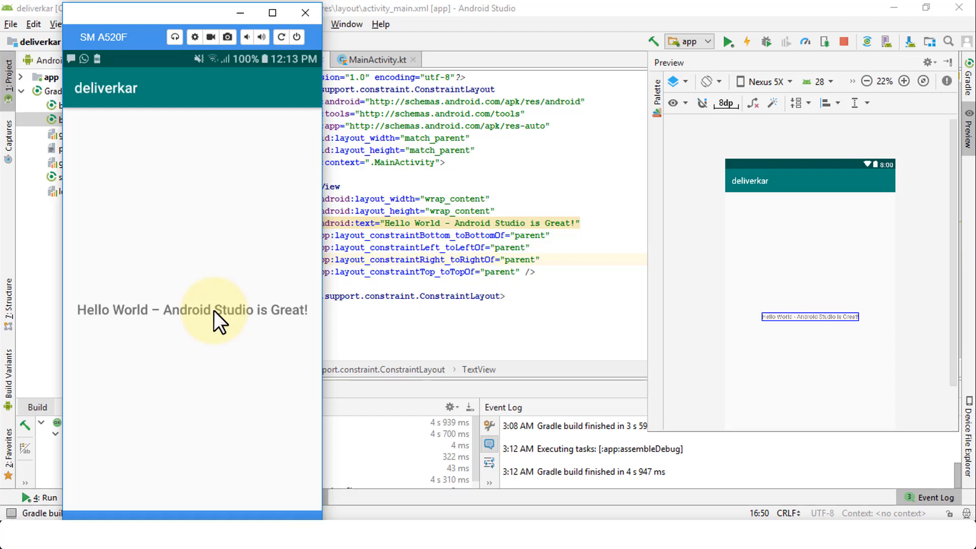
mouse_move(244, 345)
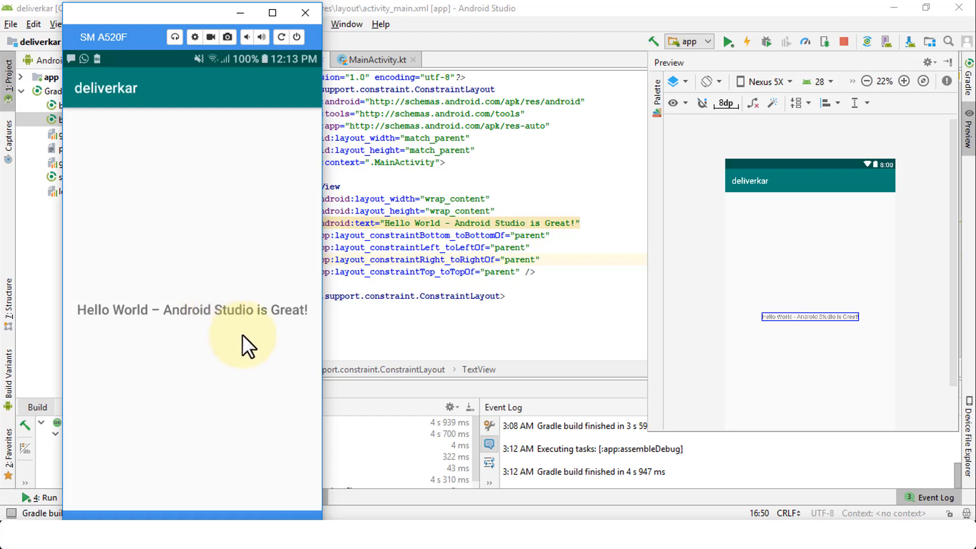